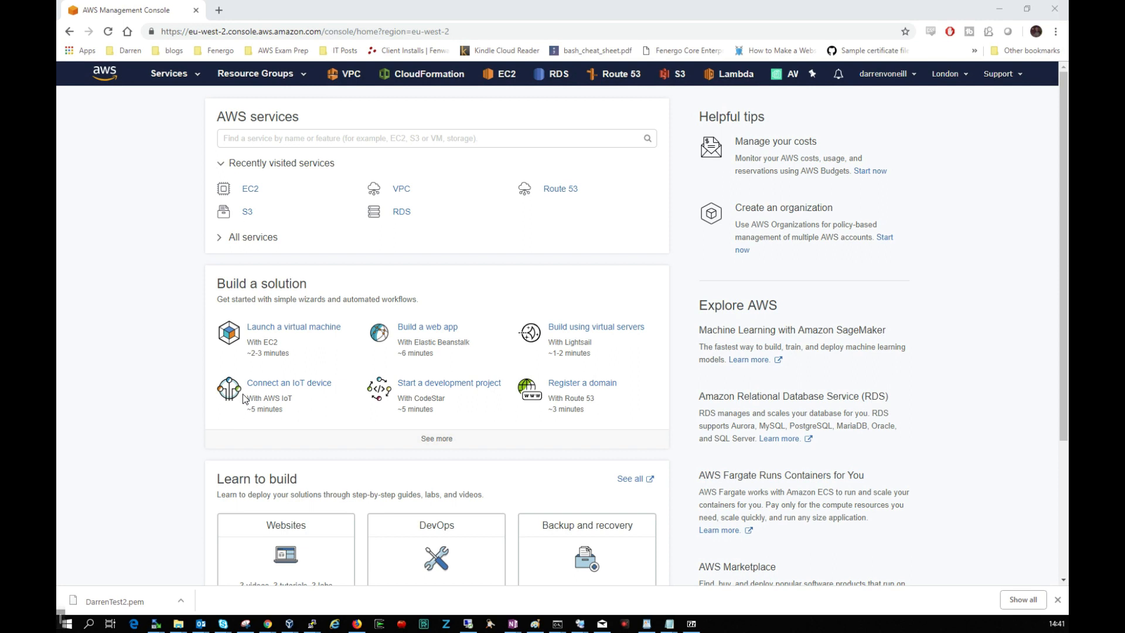
mouse_move(167, 316)
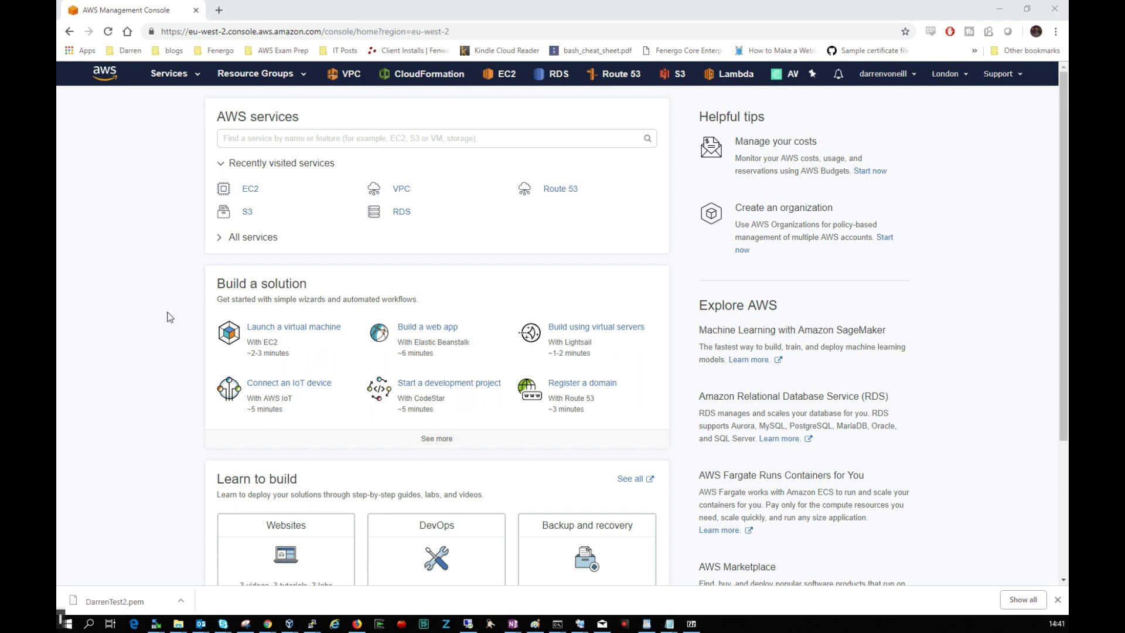
mouse_move(298, 389)
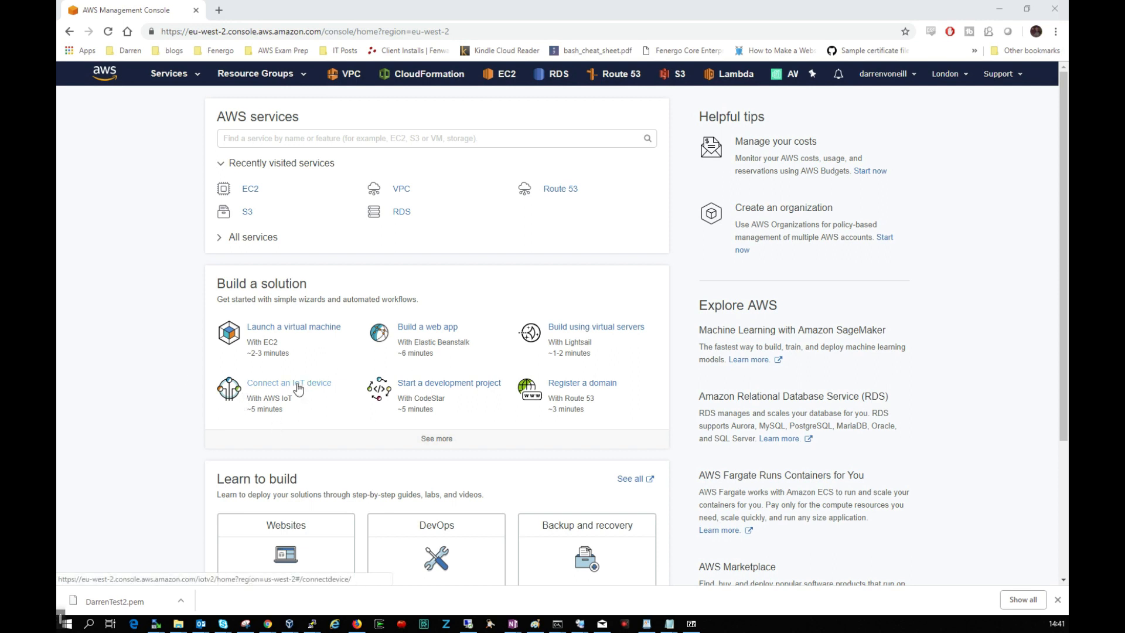
mouse_move(289, 417)
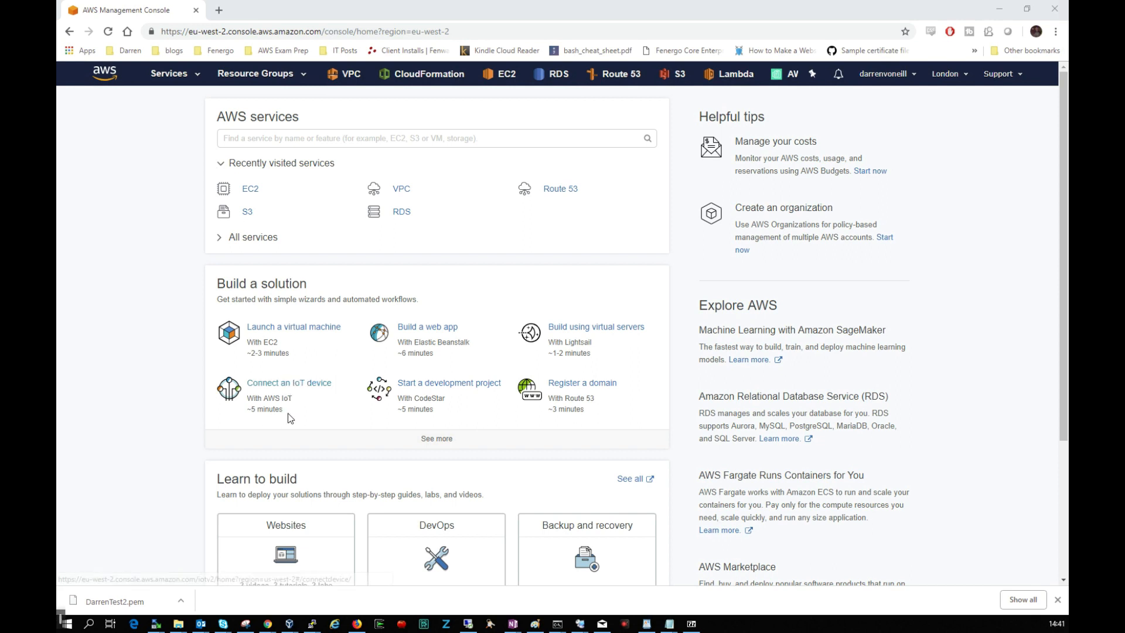
- Go to the EC2 service from the Services menu under Compute
click(168, 73)
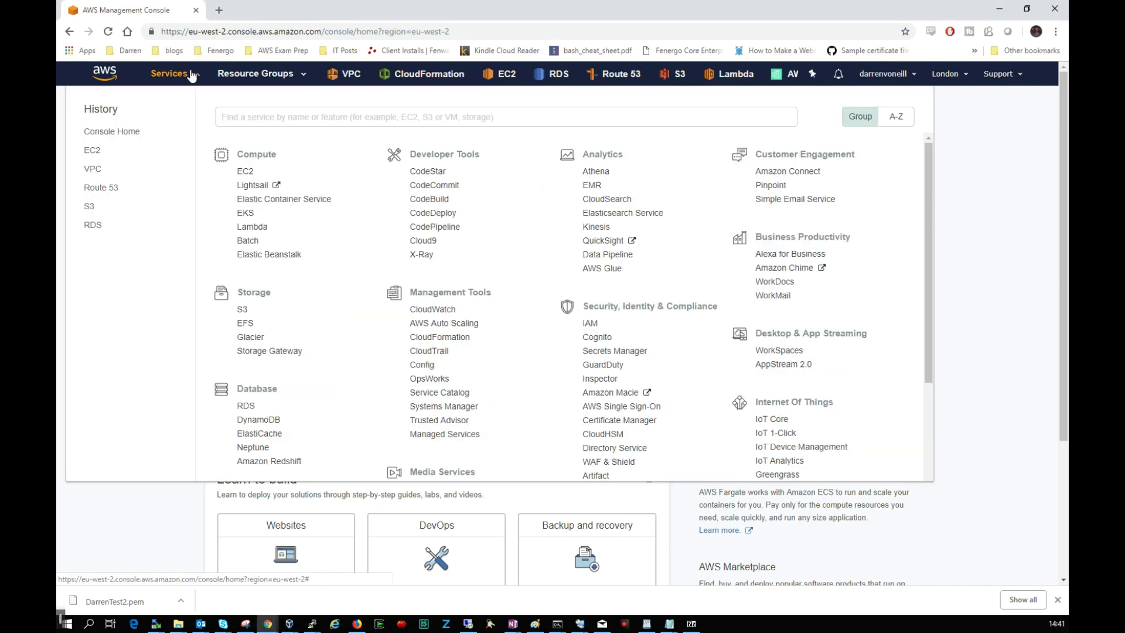
click(244, 171)
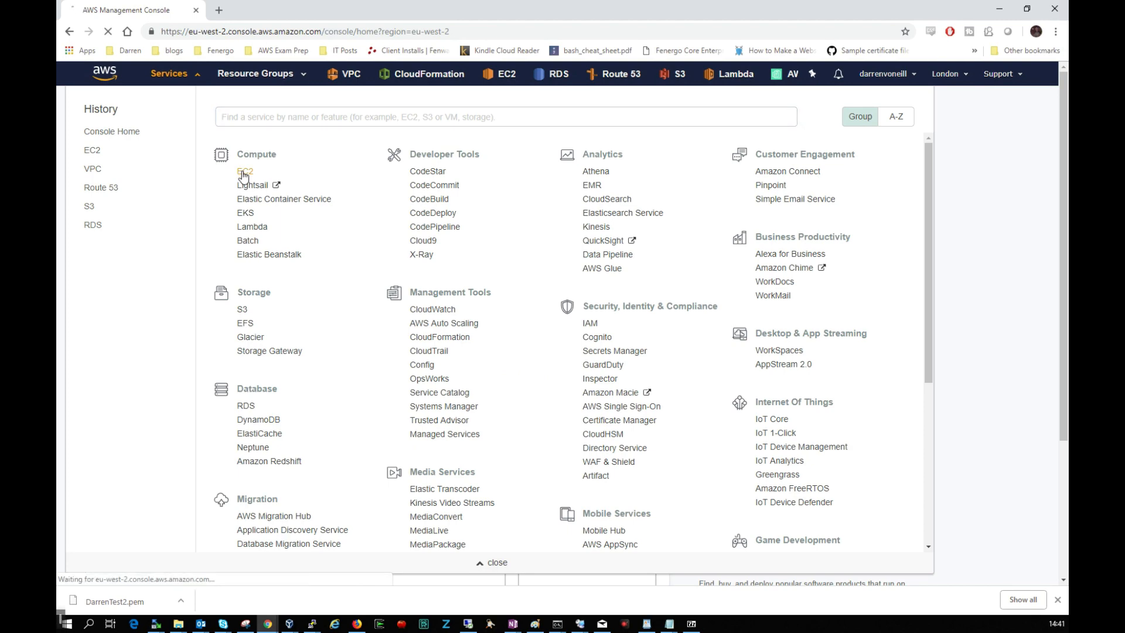
click(245, 171)
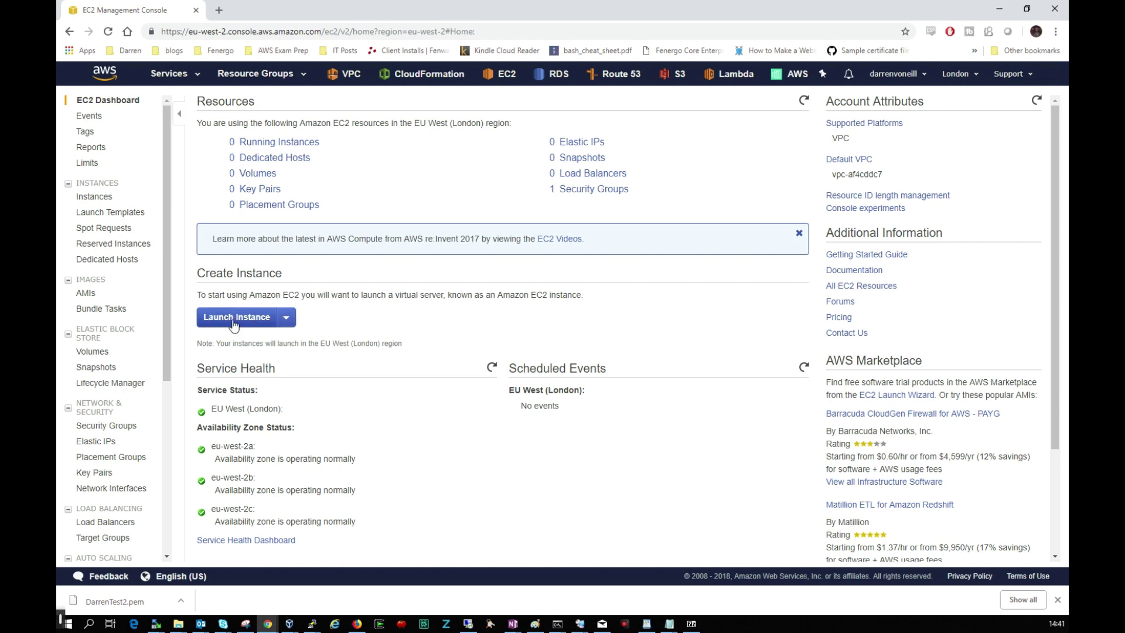
- Begin a new instance launch and select the CentOS 7 (x86_64) - with Updates HVM Marketplace image
click(236, 316)
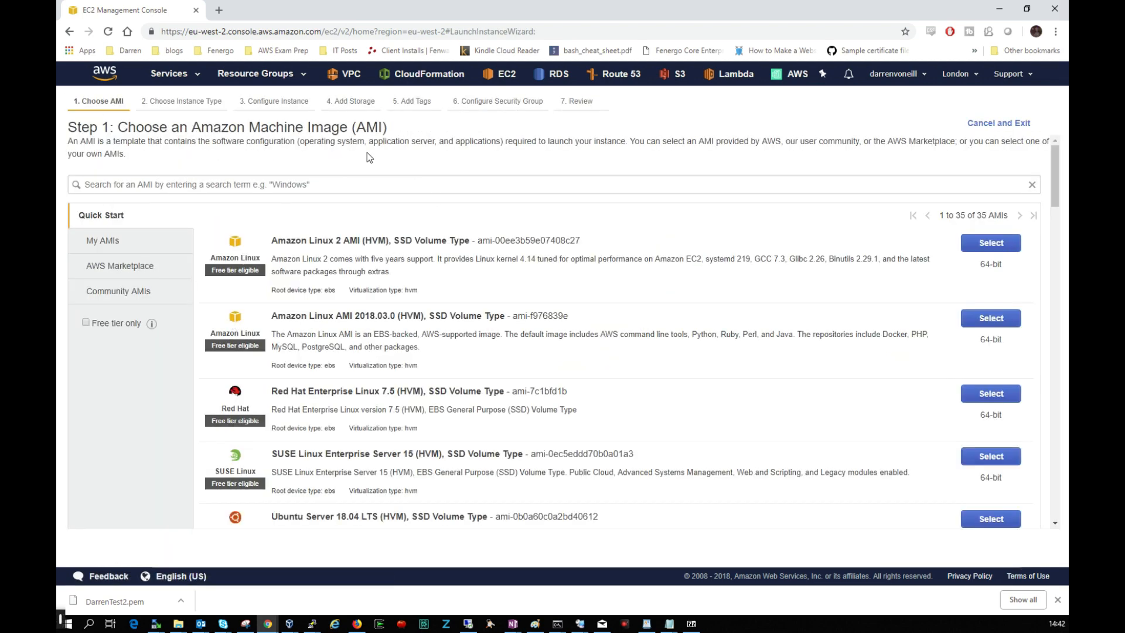
mouse_move(194, 245)
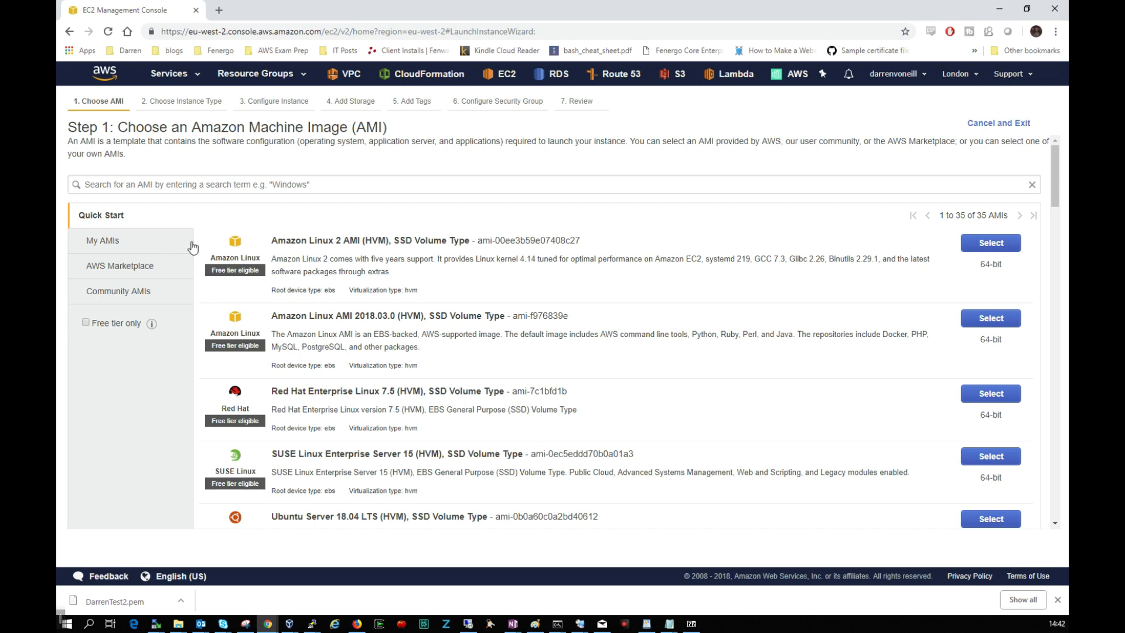
click(119, 266)
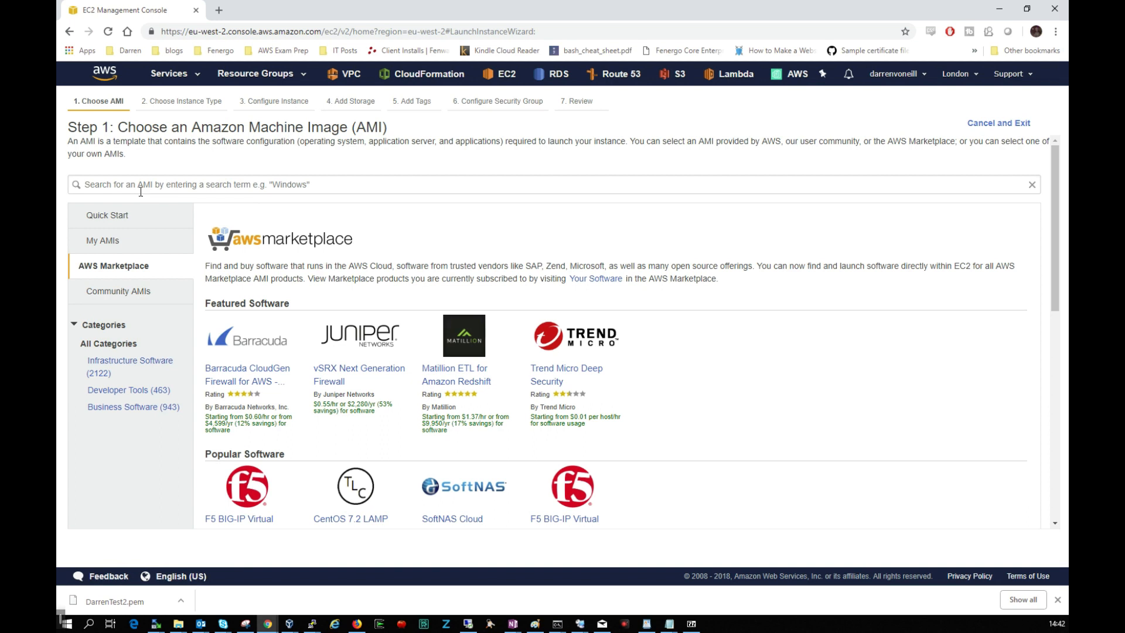
text(centos)
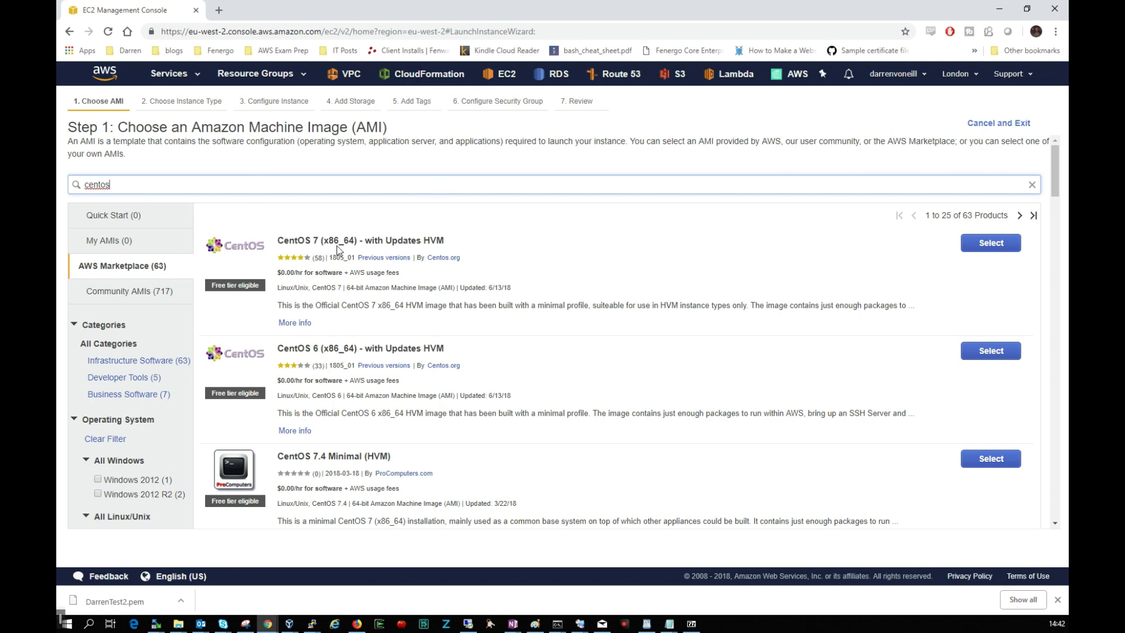
mouse_move(931, 271)
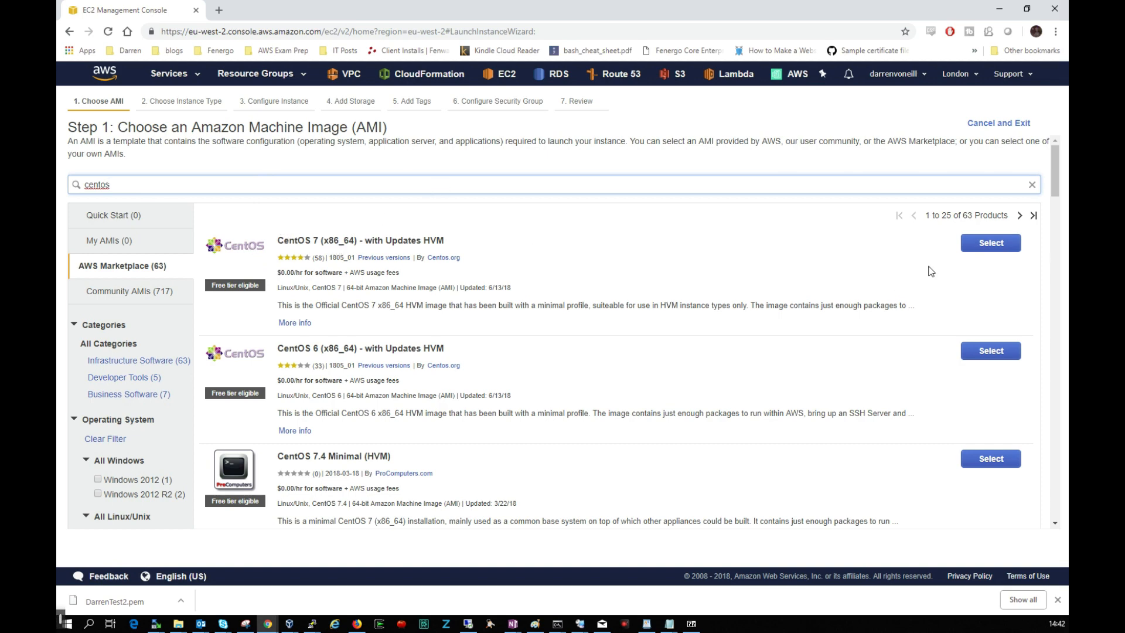
click(991, 243)
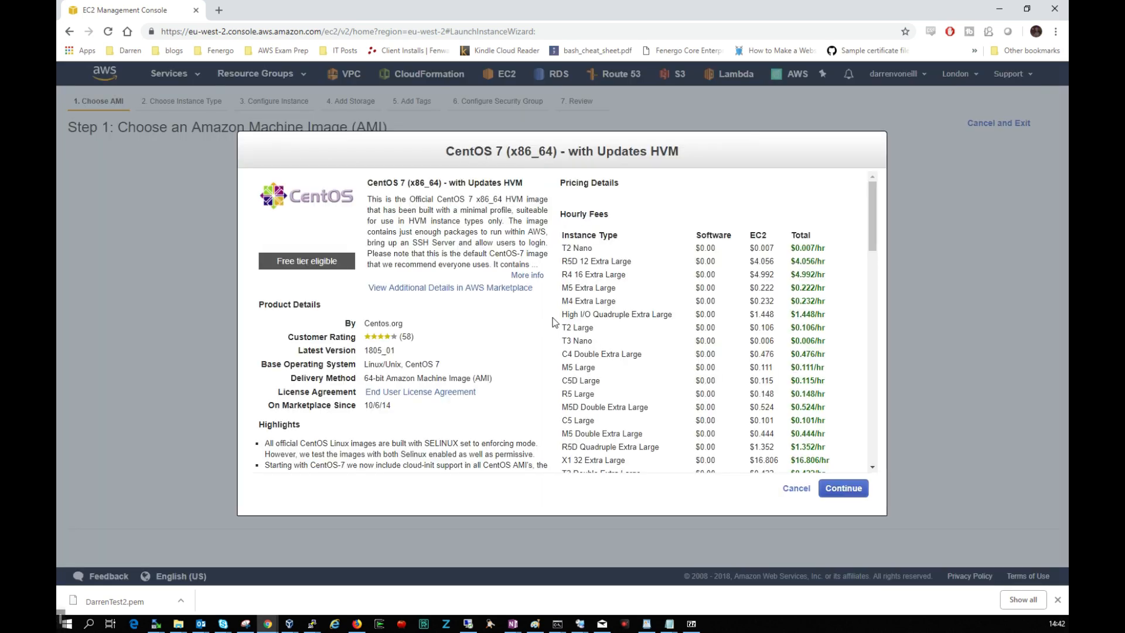
- Continue with the CentOS 7 image and keep t2.micro, proceeding to instance details
click(844, 488)
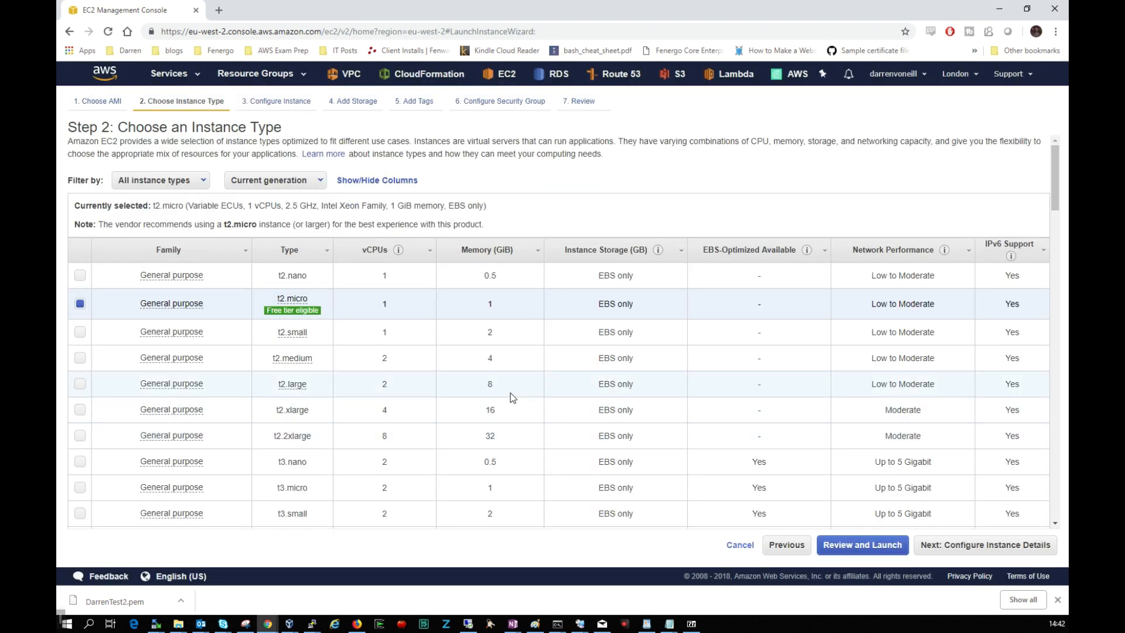
mouse_move(292, 309)
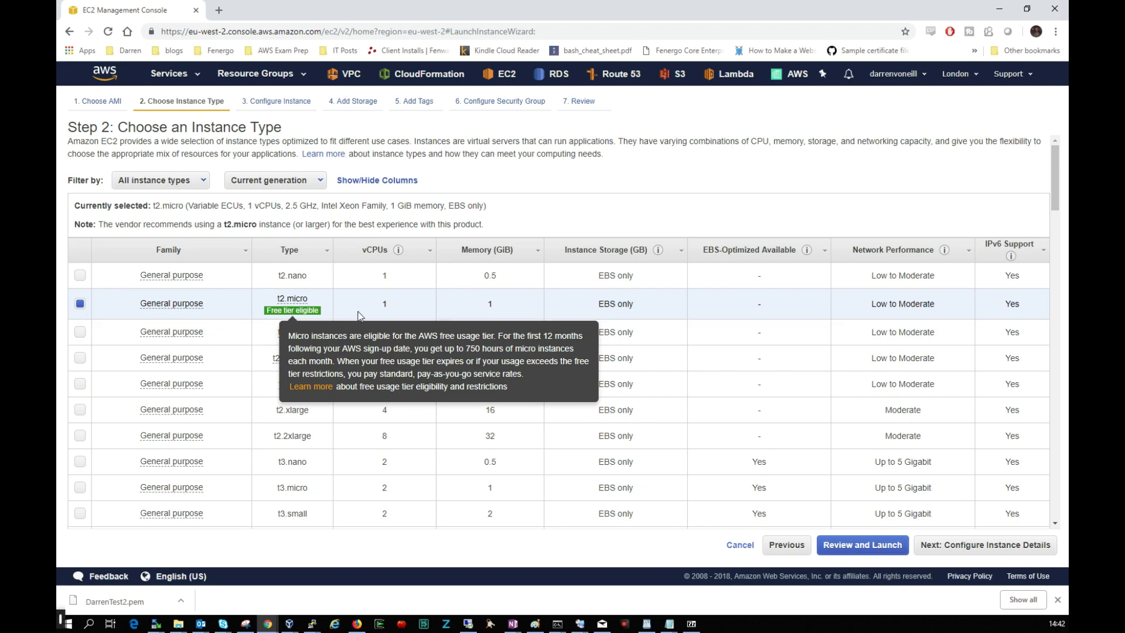
mouse_move(862, 552)
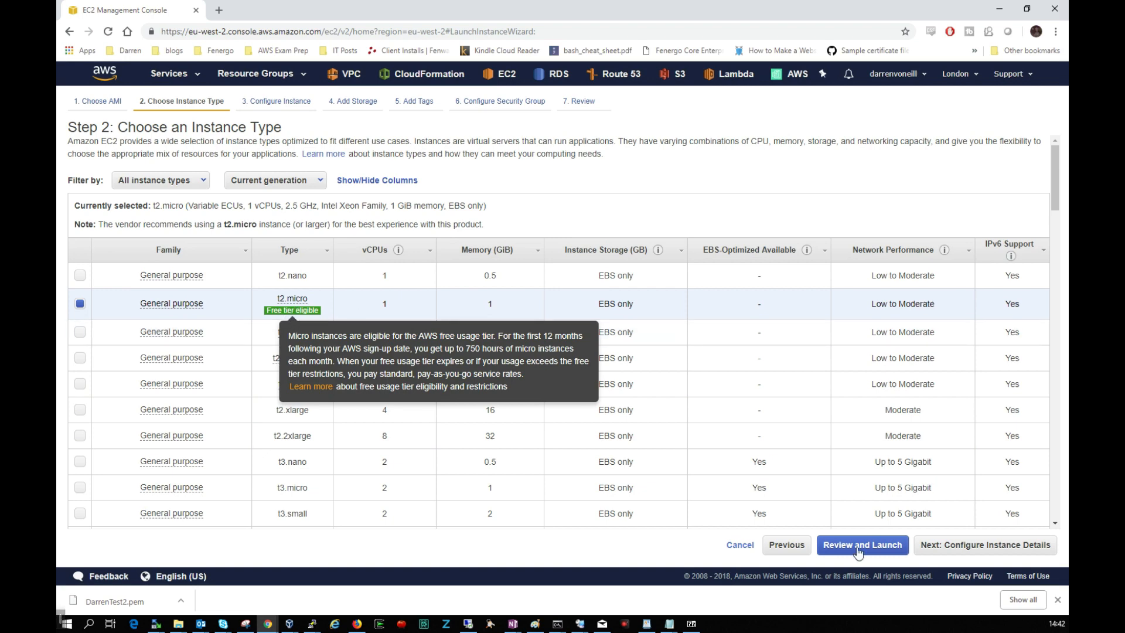
click(986, 545)
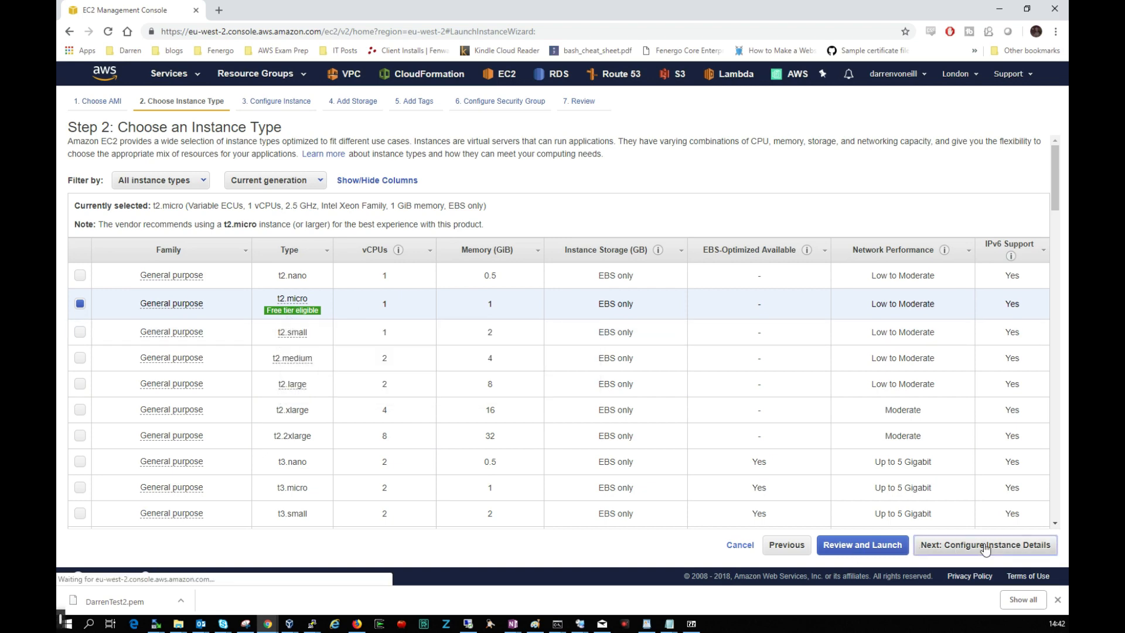
- Set Auto-assign Public IP to Enable, keep 8 GiB storage and advance to tags
click(985, 545)
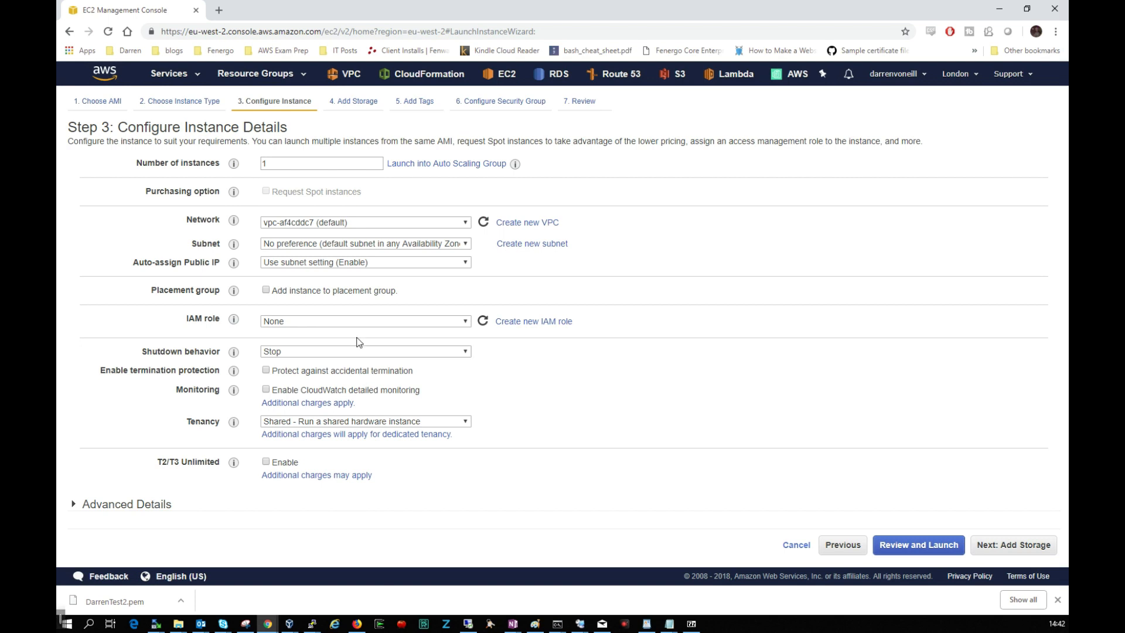
click(365, 263)
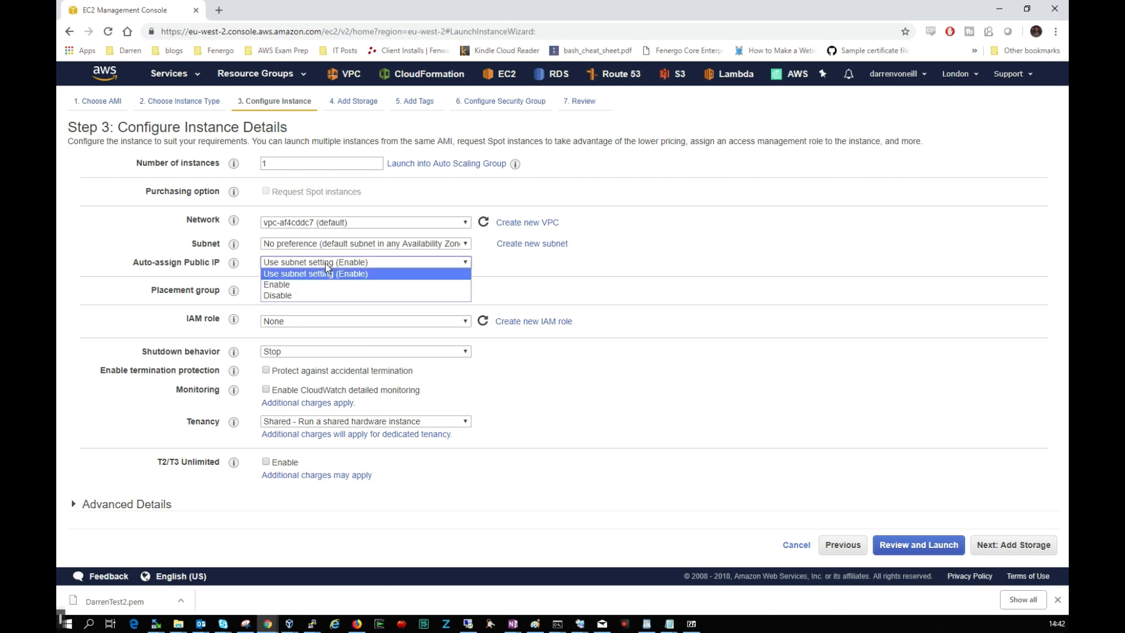
click(276, 284)
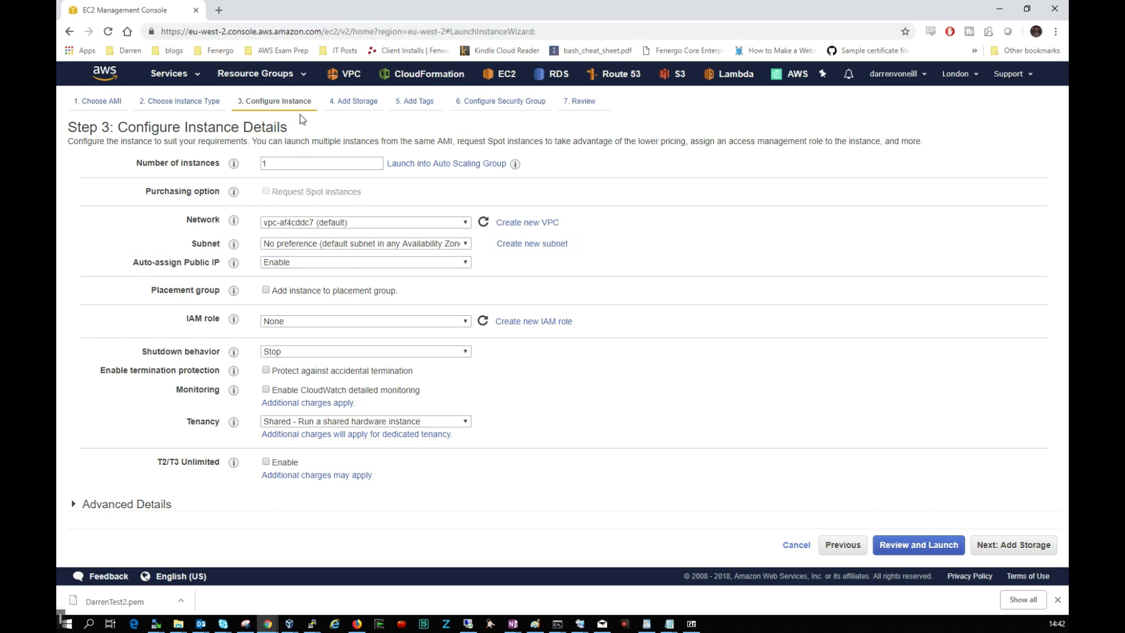
mouse_move(1030, 570)
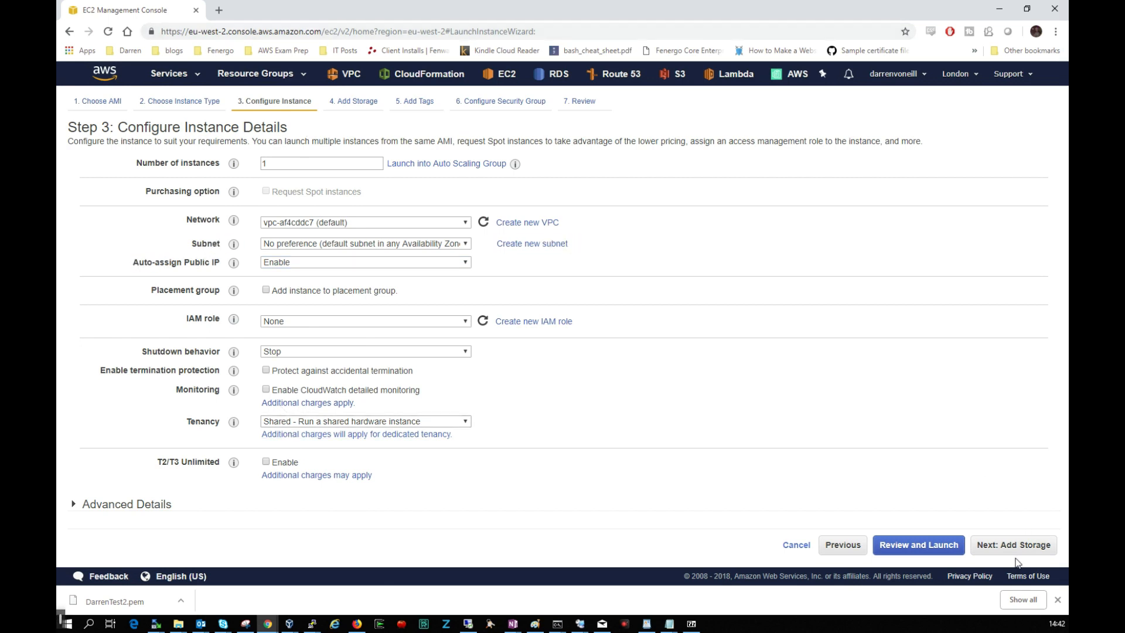
click(1013, 545)
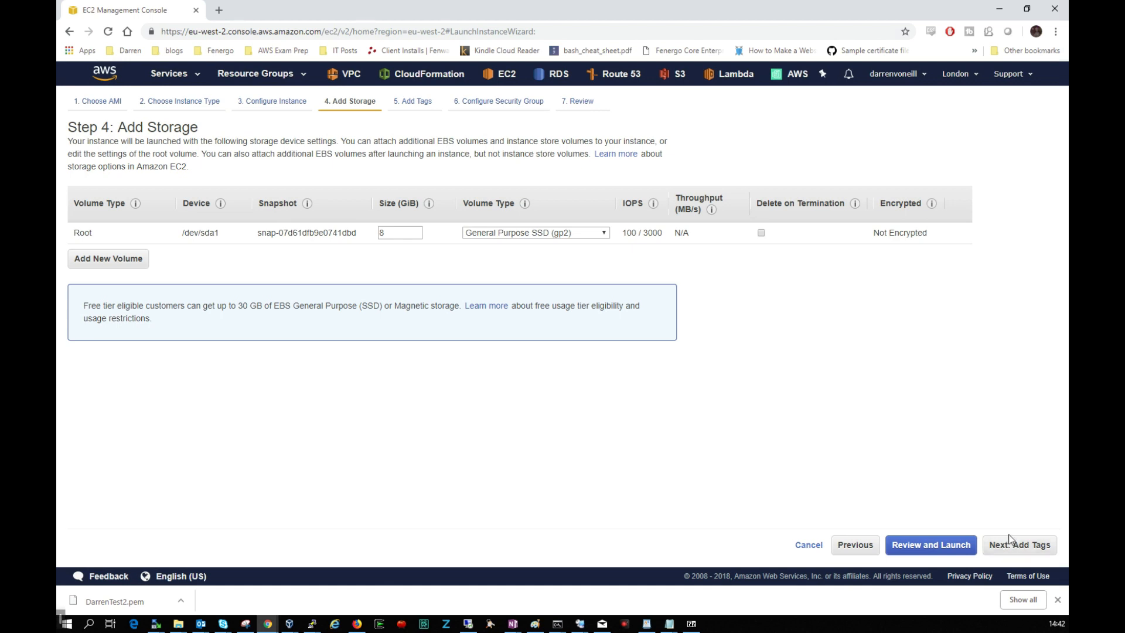
mouse_move(757, 527)
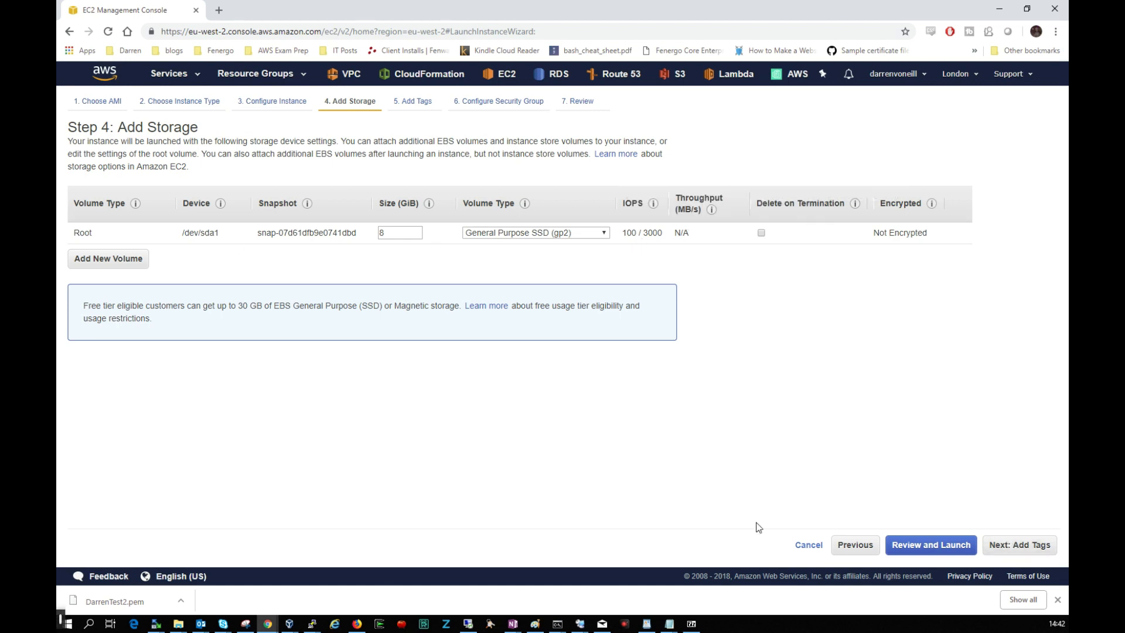
click(1020, 545)
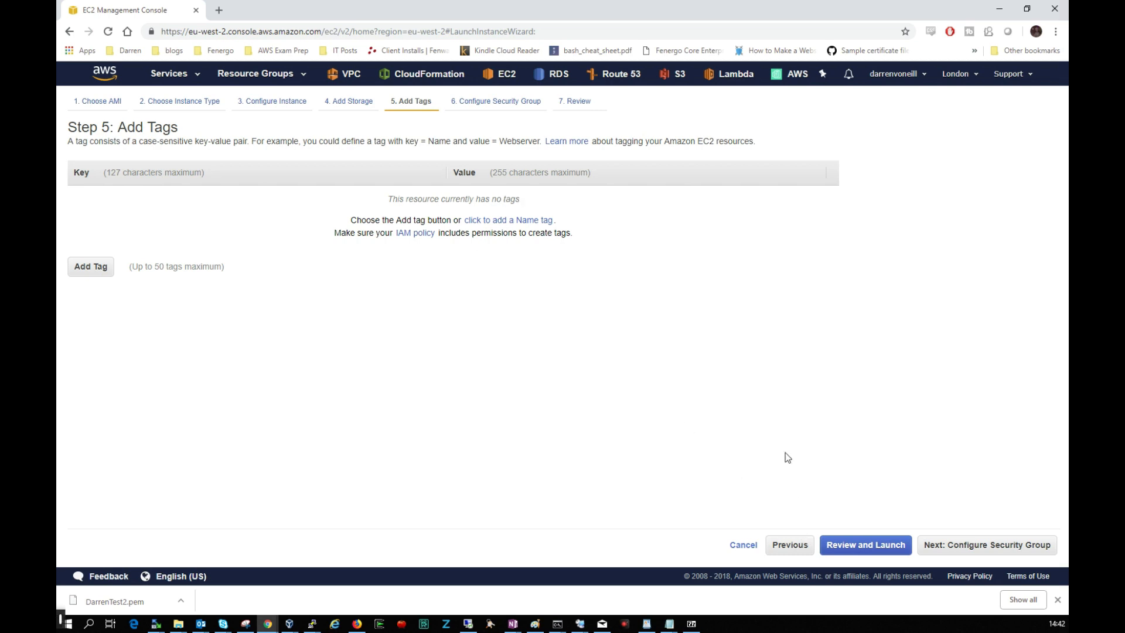
- Skip tags, keep the default SSH port 22 rule and go to Review and Launch
click(987, 545)
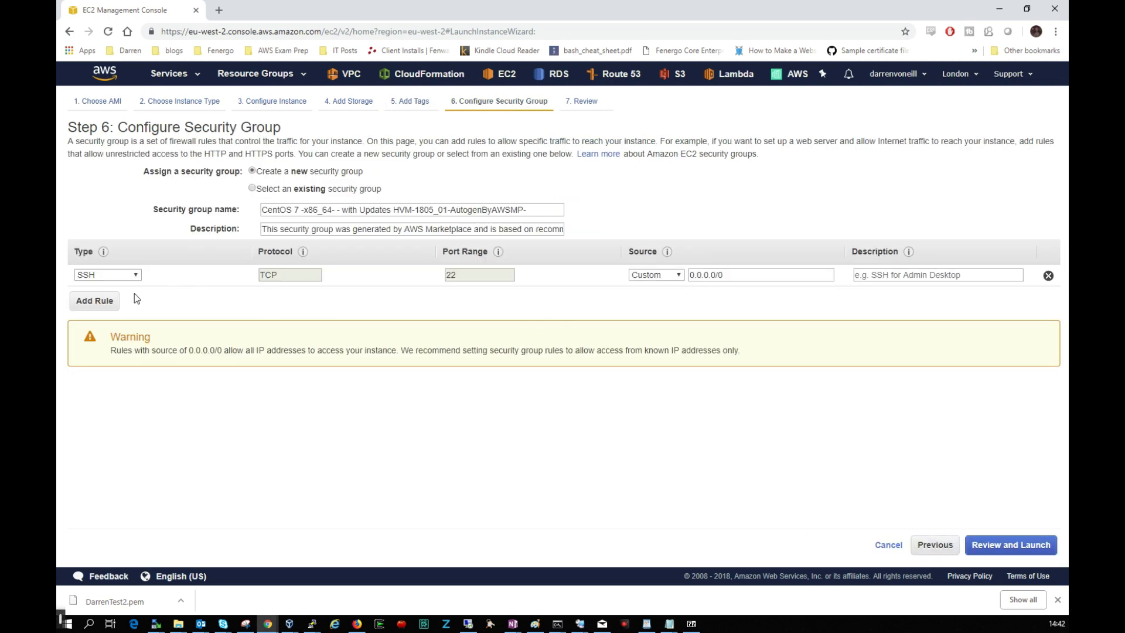
mouse_move(692, 261)
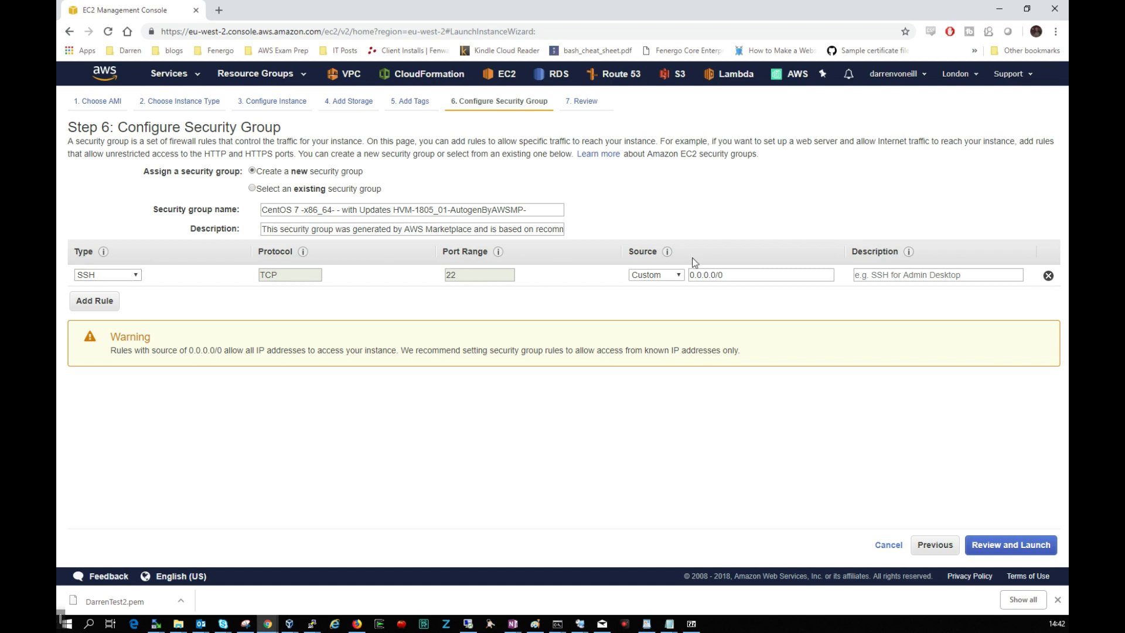
mouse_move(197, 314)
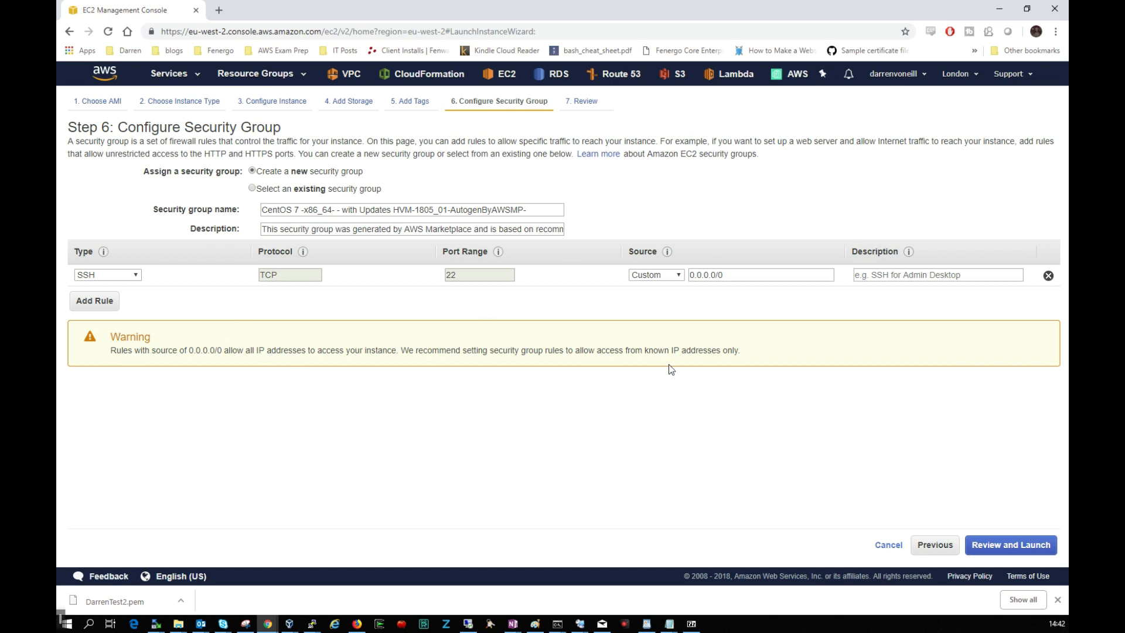
click(1011, 545)
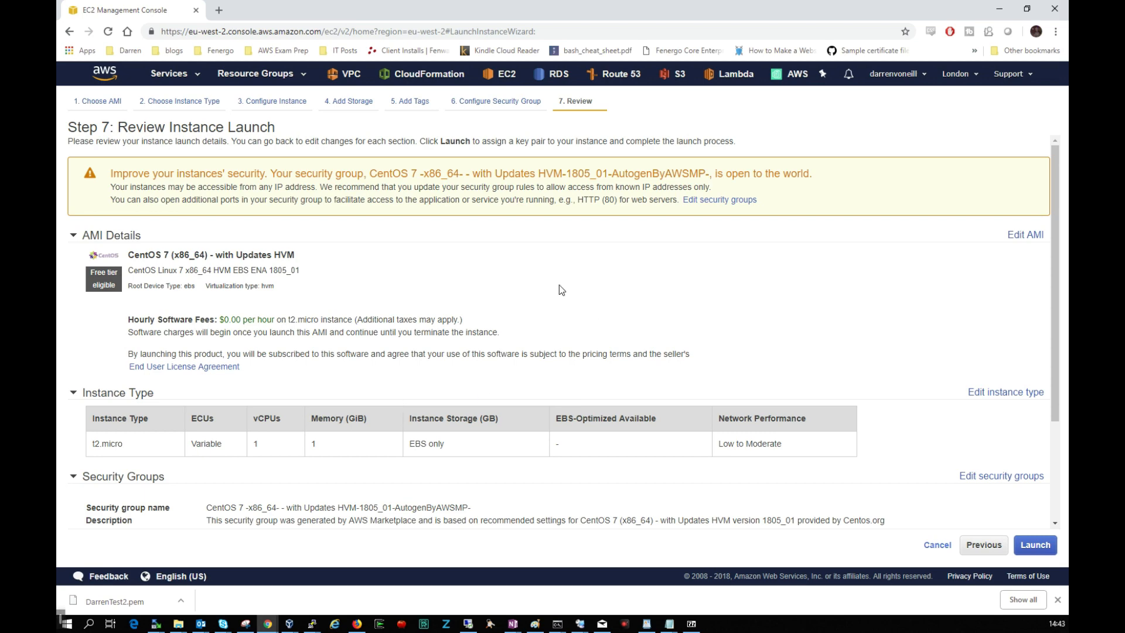
- From Launch, create a new key pair named DarrenCentos and download its .pem file
scroll(down, 3)
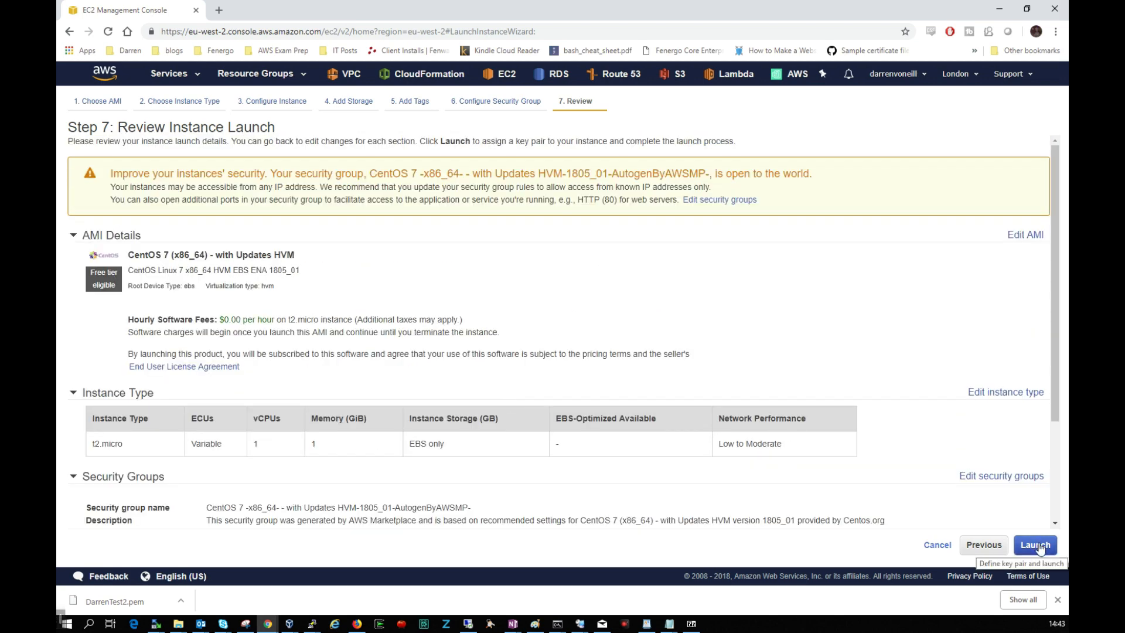
click(1036, 545)
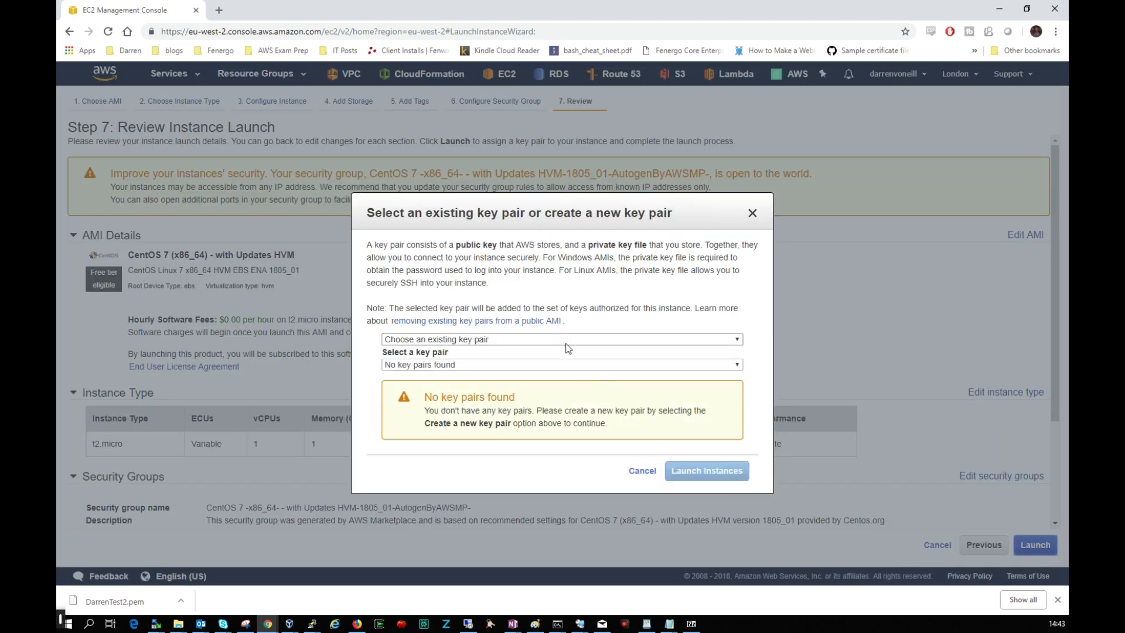
click(561, 340)
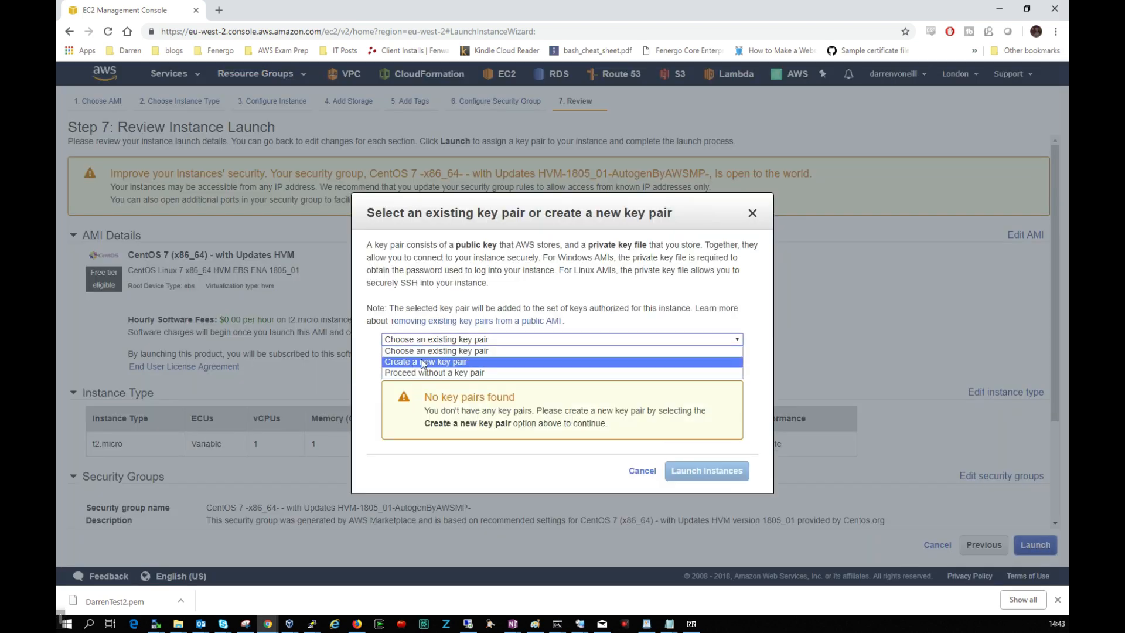
click(426, 361)
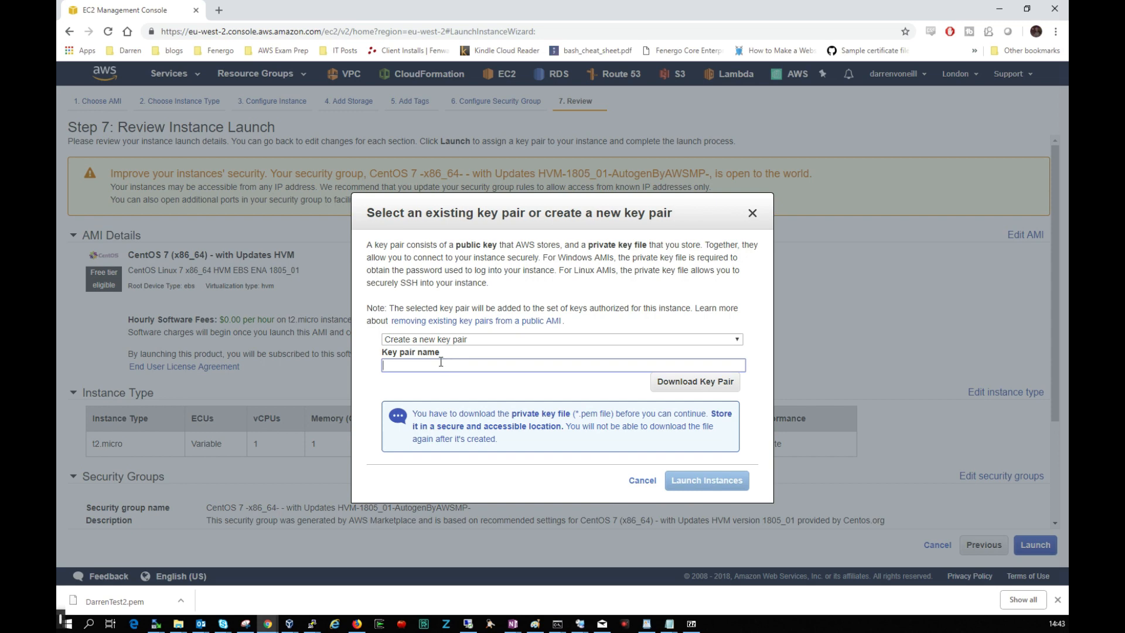
text(DarrenCentos)
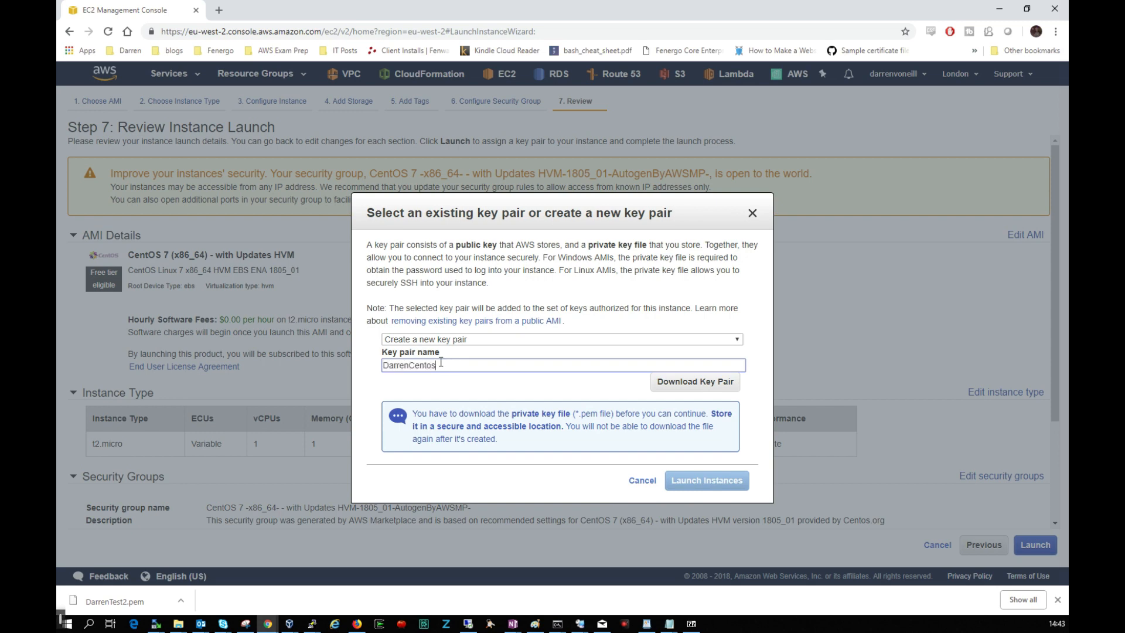
click(694, 382)
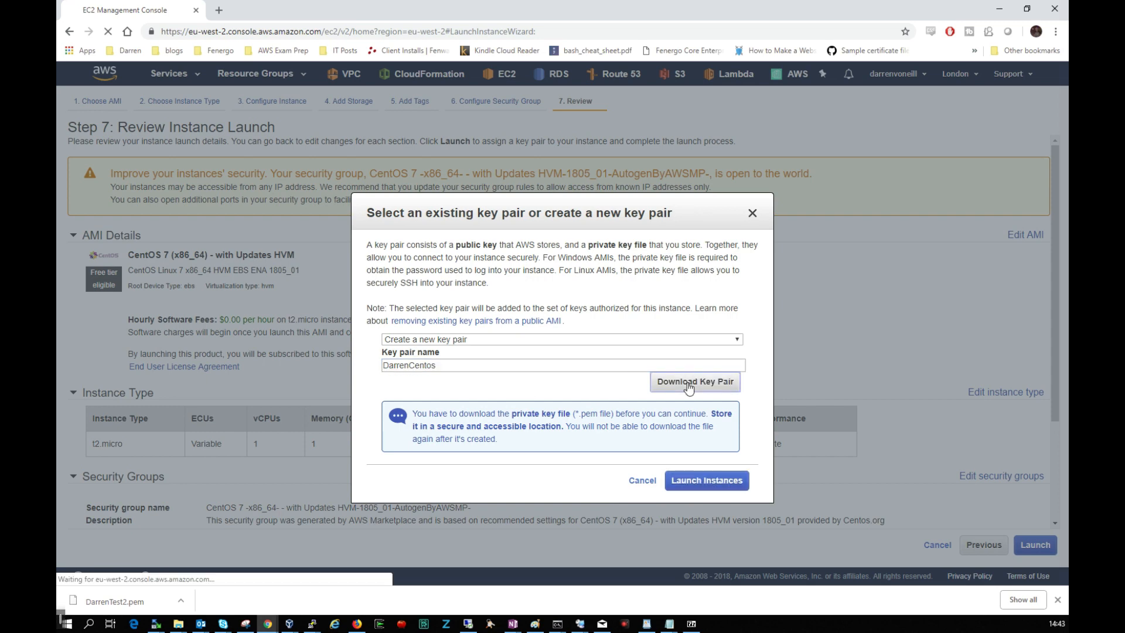
click(694, 382)
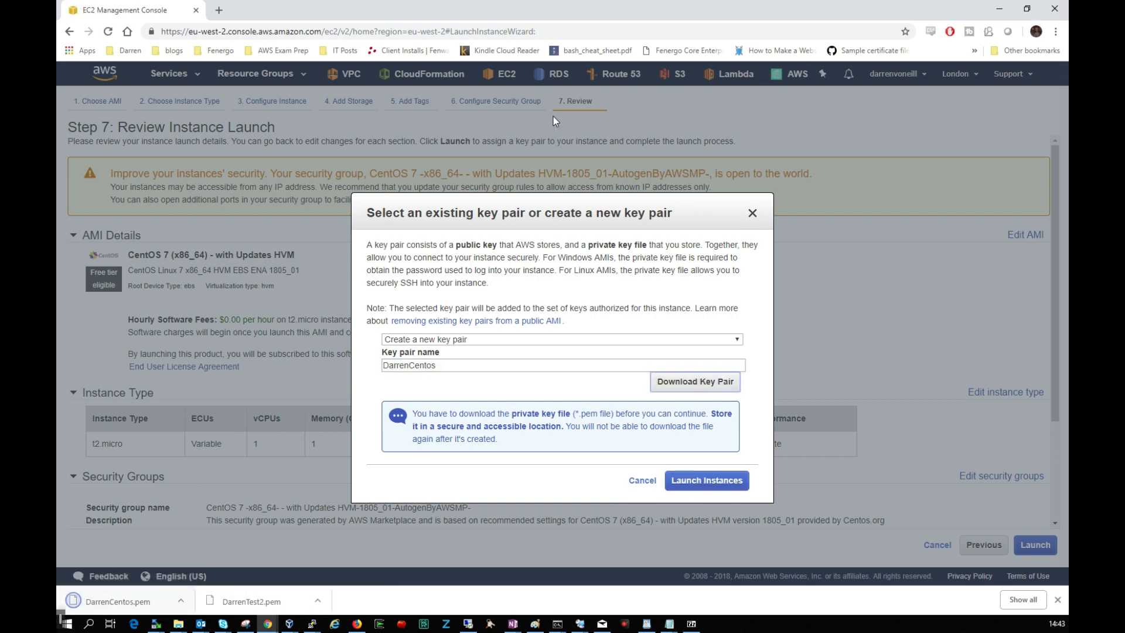
mouse_move(696, 483)
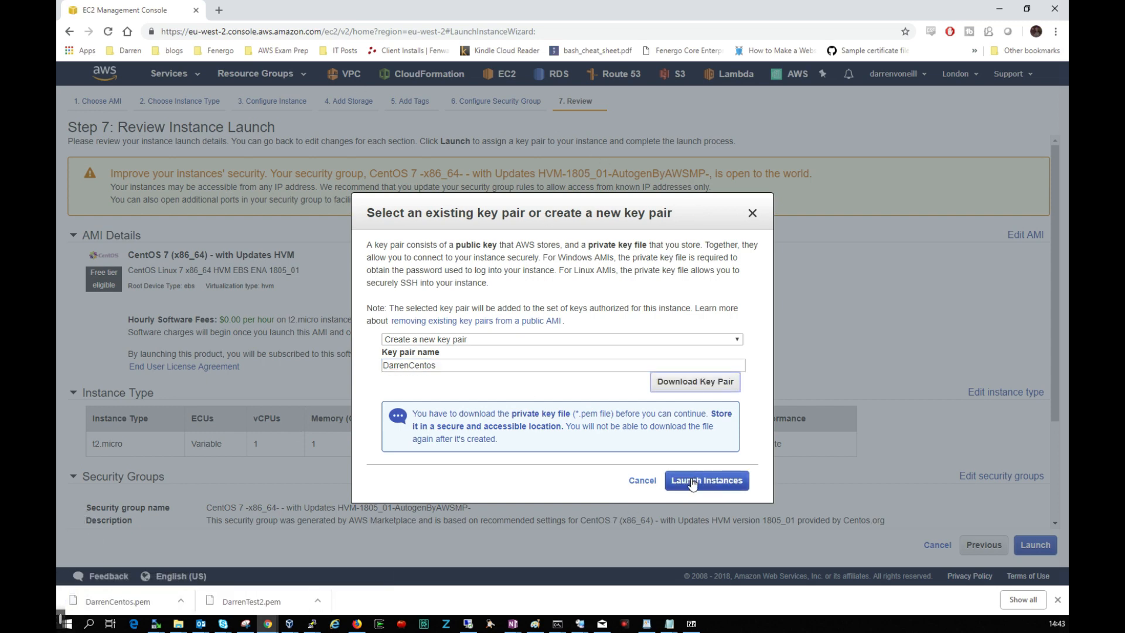
- Launch the instance and view it in the Instances list via its ID link
click(706, 481)
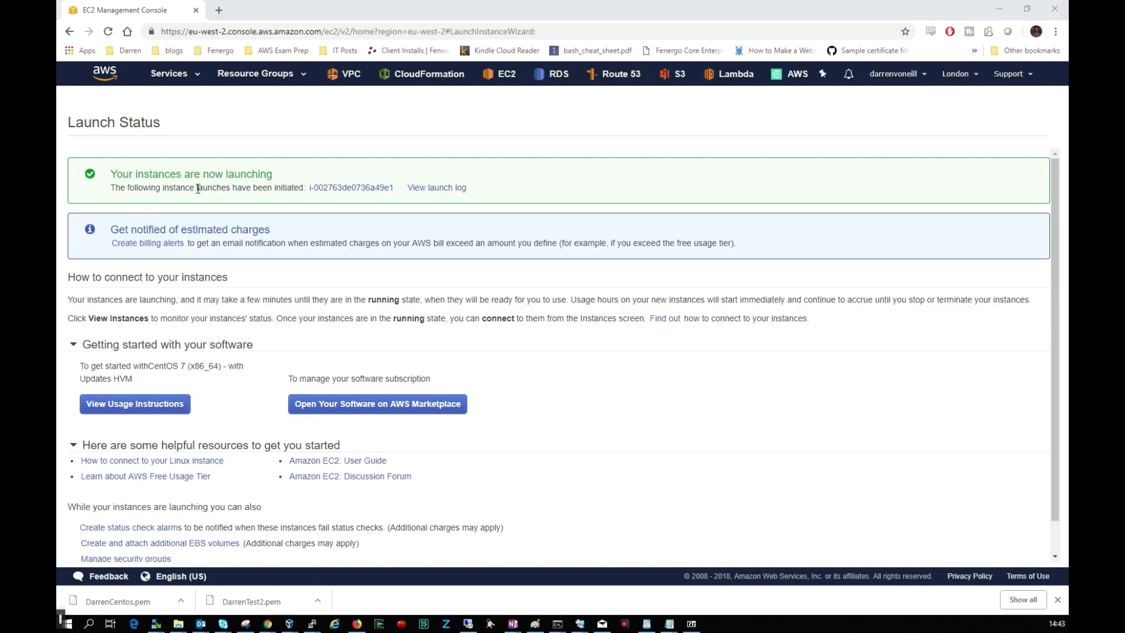
mouse_move(355, 193)
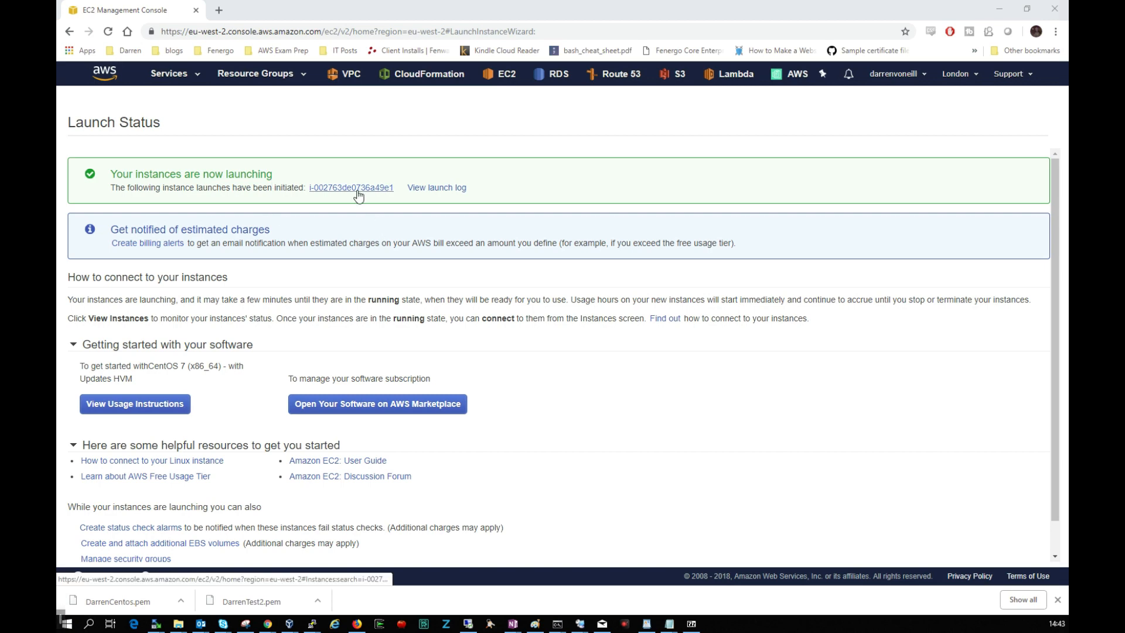
click(350, 187)
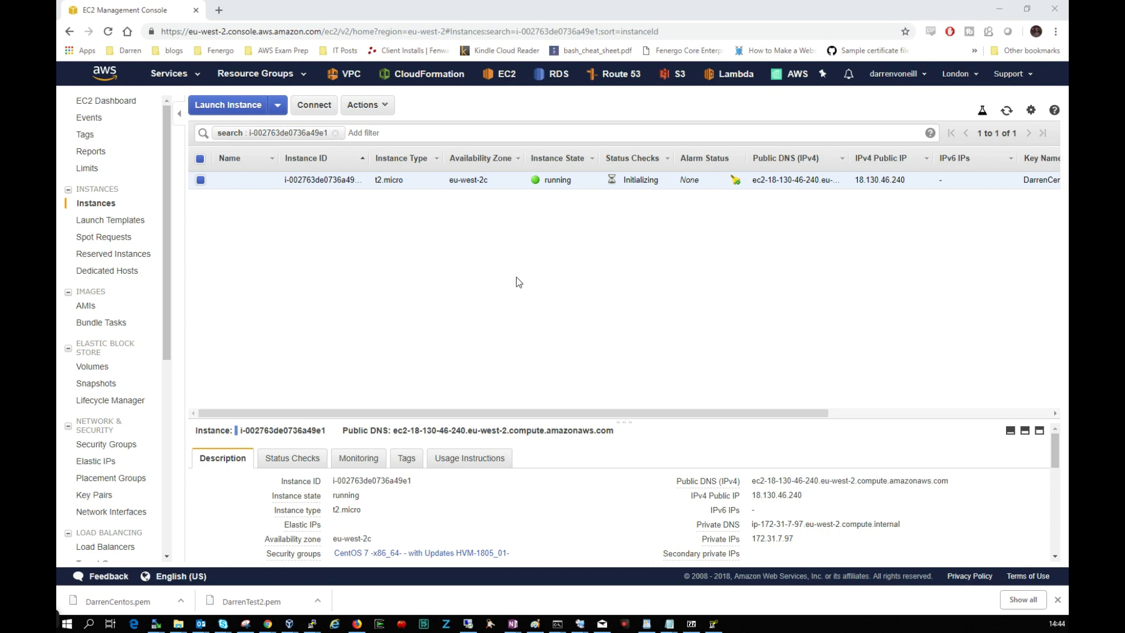
mouse_move(756, 556)
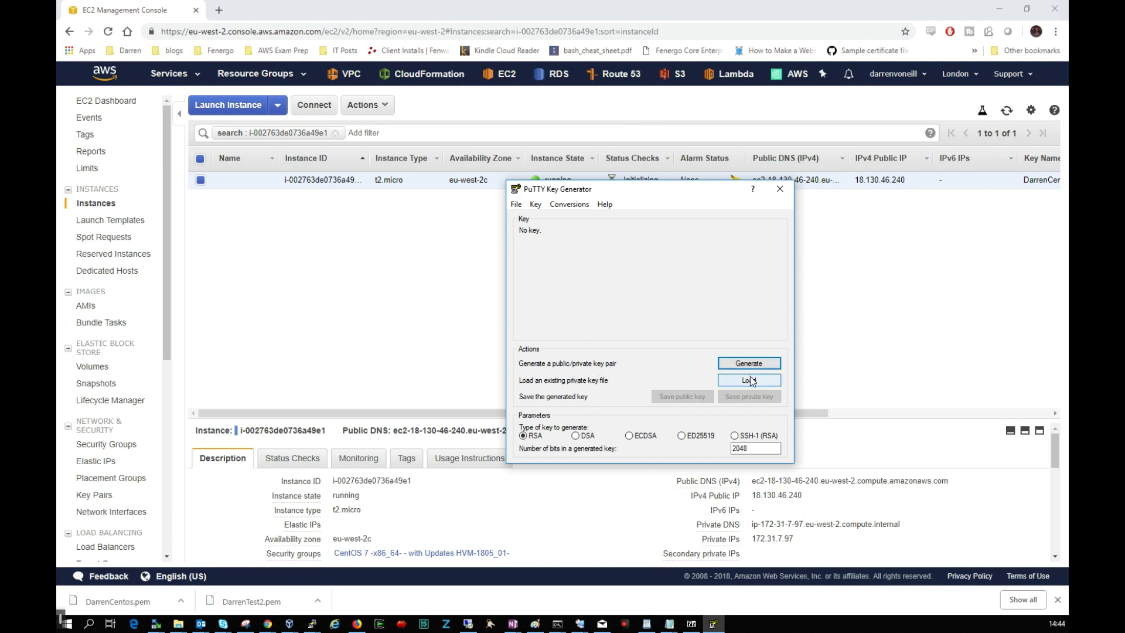
- Load DarrenCentos.pem from Downloads using the All Files filter and acknowledge the import notice
click(749, 380)
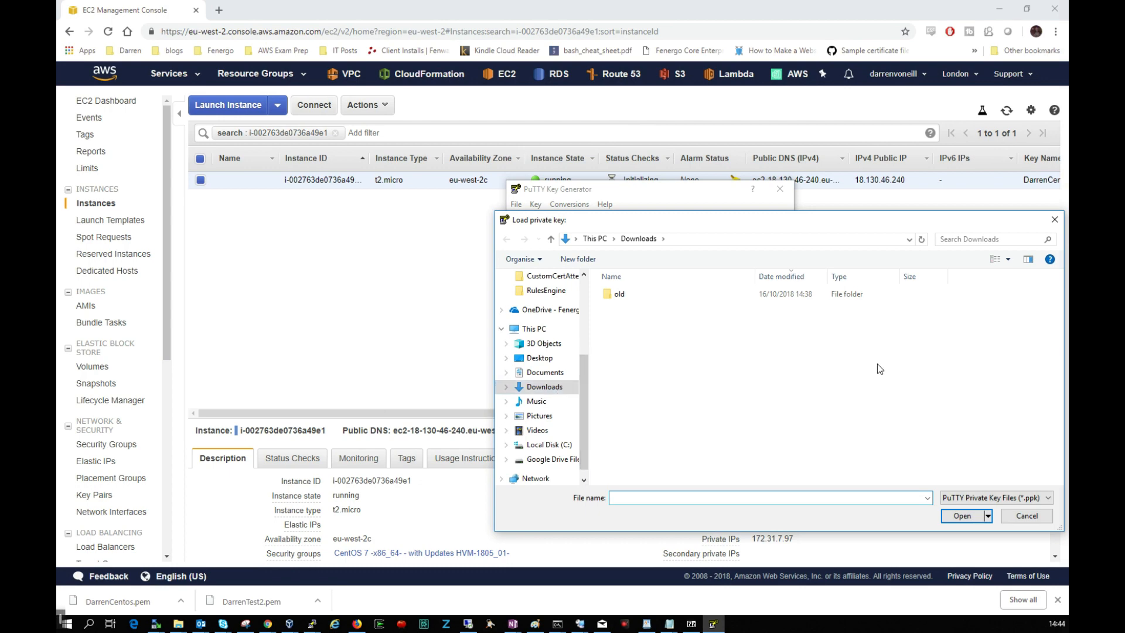
click(1052, 498)
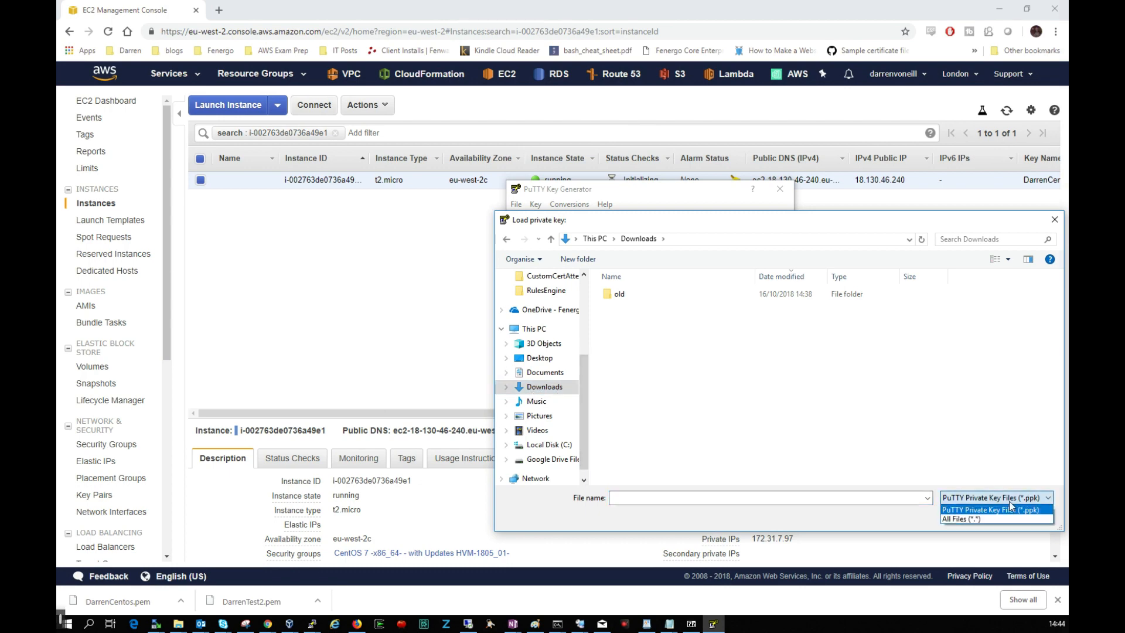
click(980, 527)
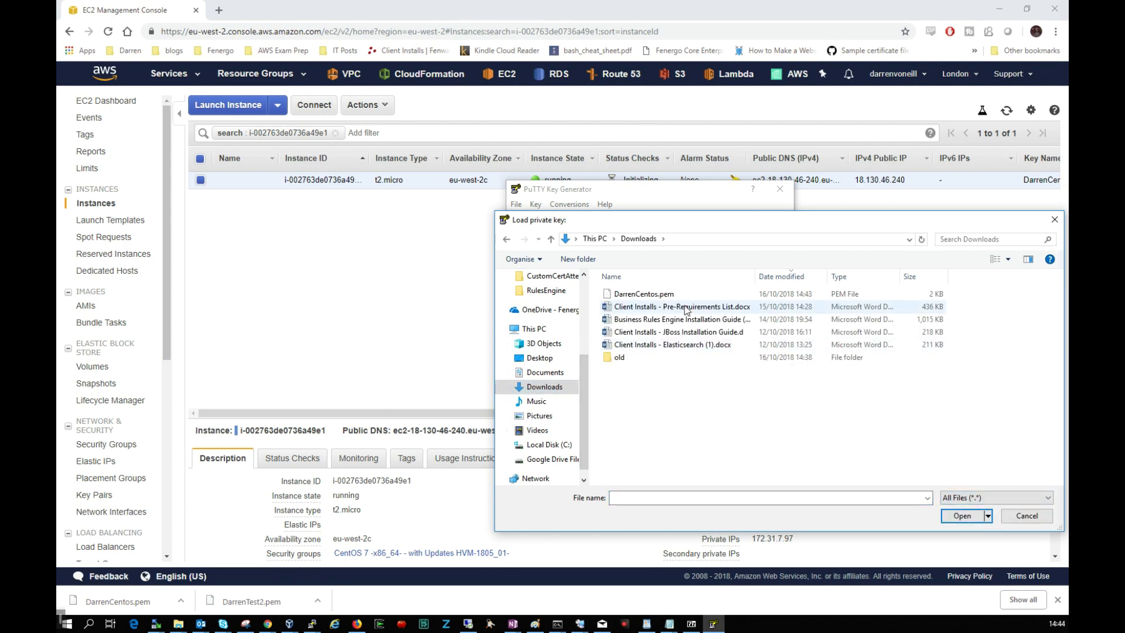
click(642, 293)
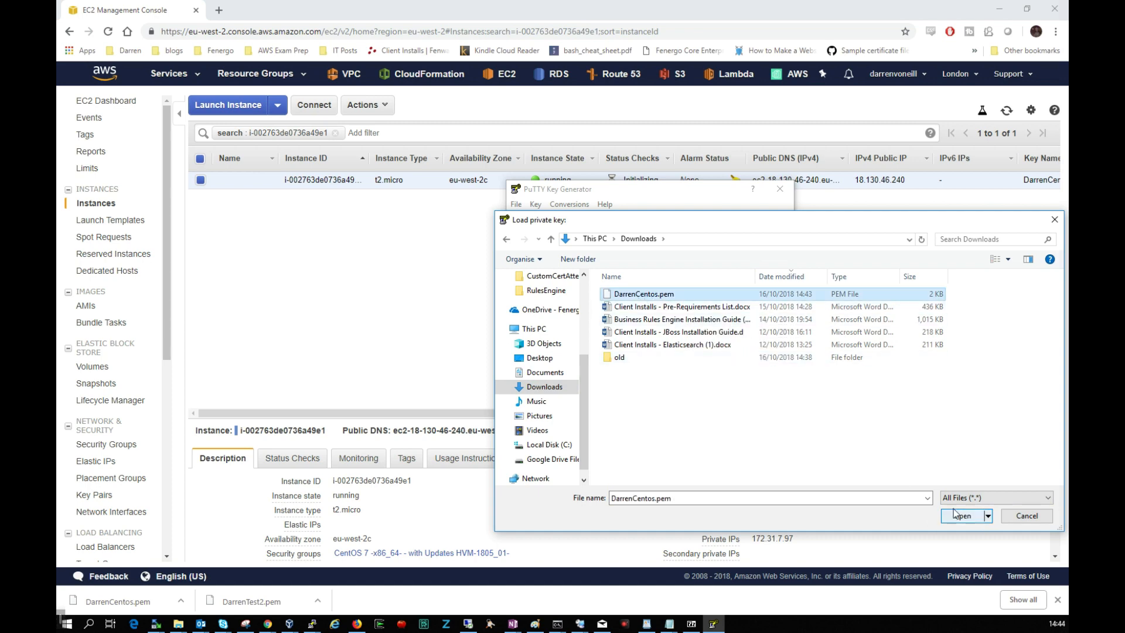
click(962, 516)
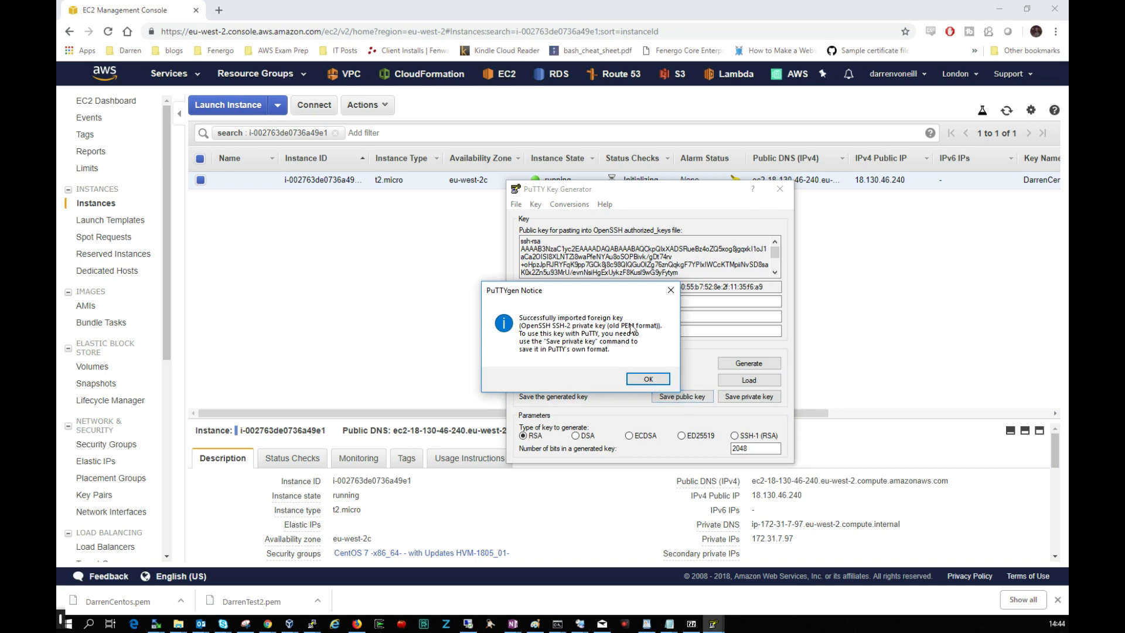
click(648, 378)
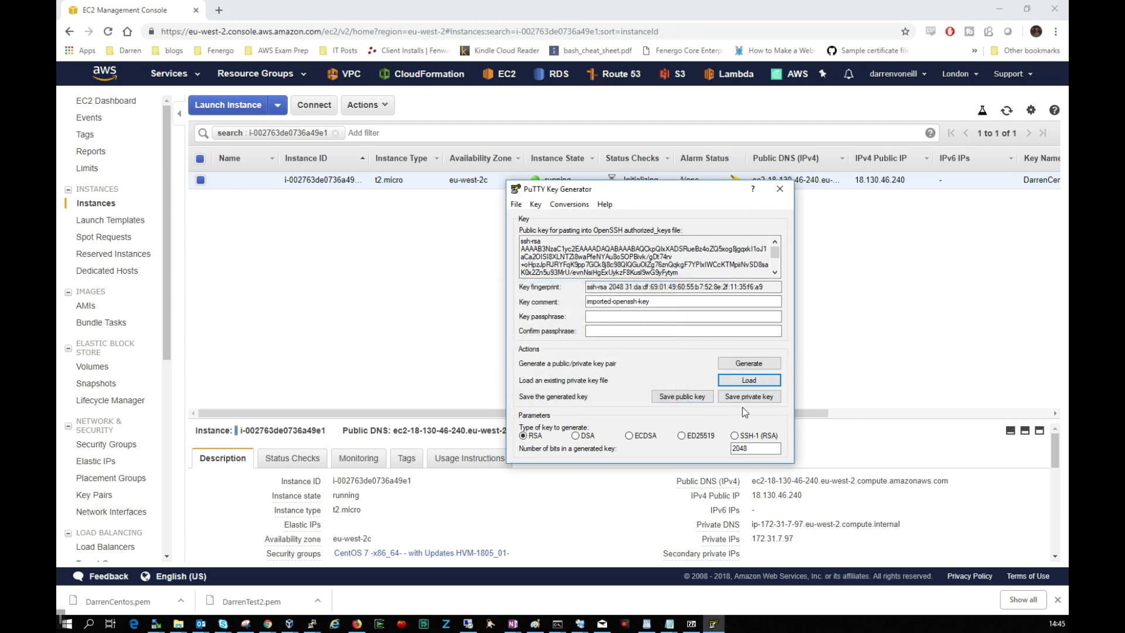
- Save the key without a passphrase as a .ppk in Downloads and close PuTTYgen
click(749, 396)
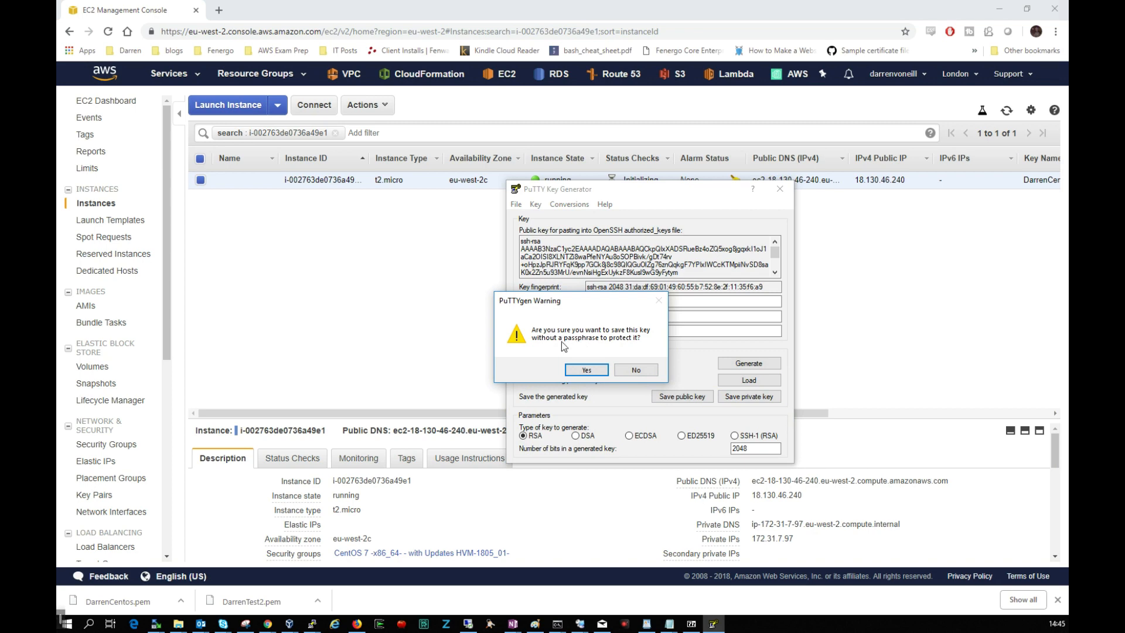
click(586, 369)
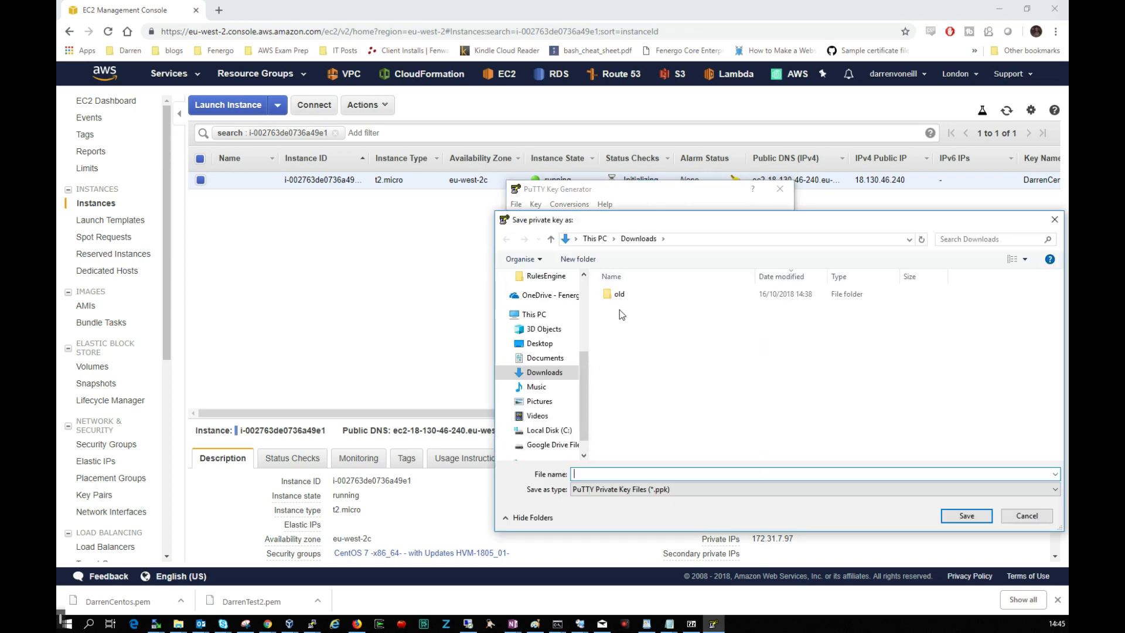
text(DarrenCentO)
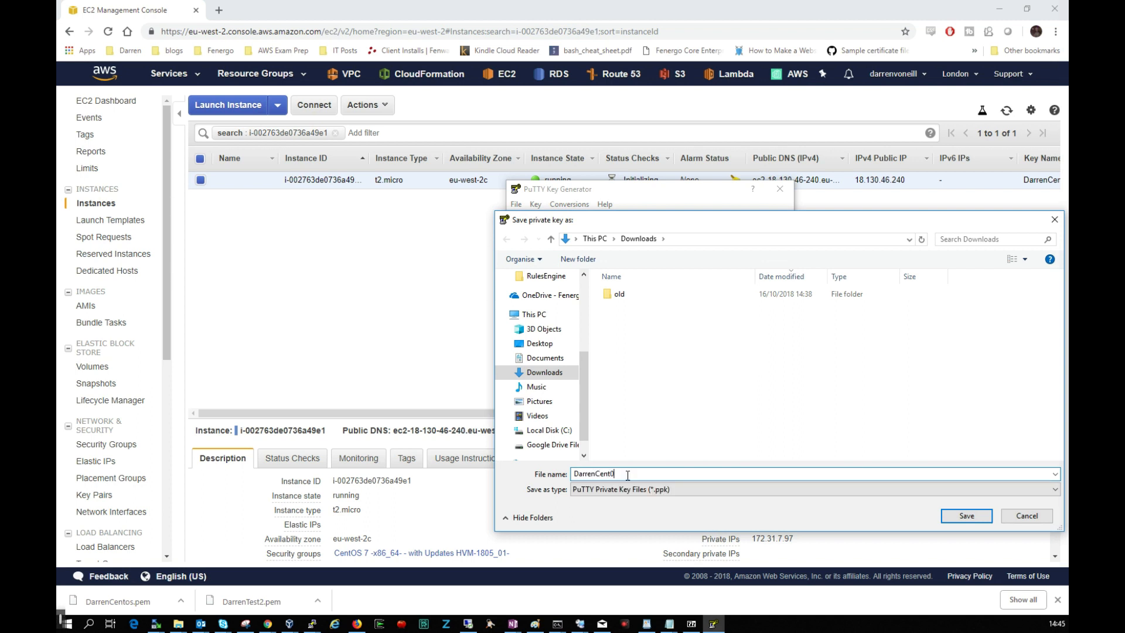
click(966, 516)
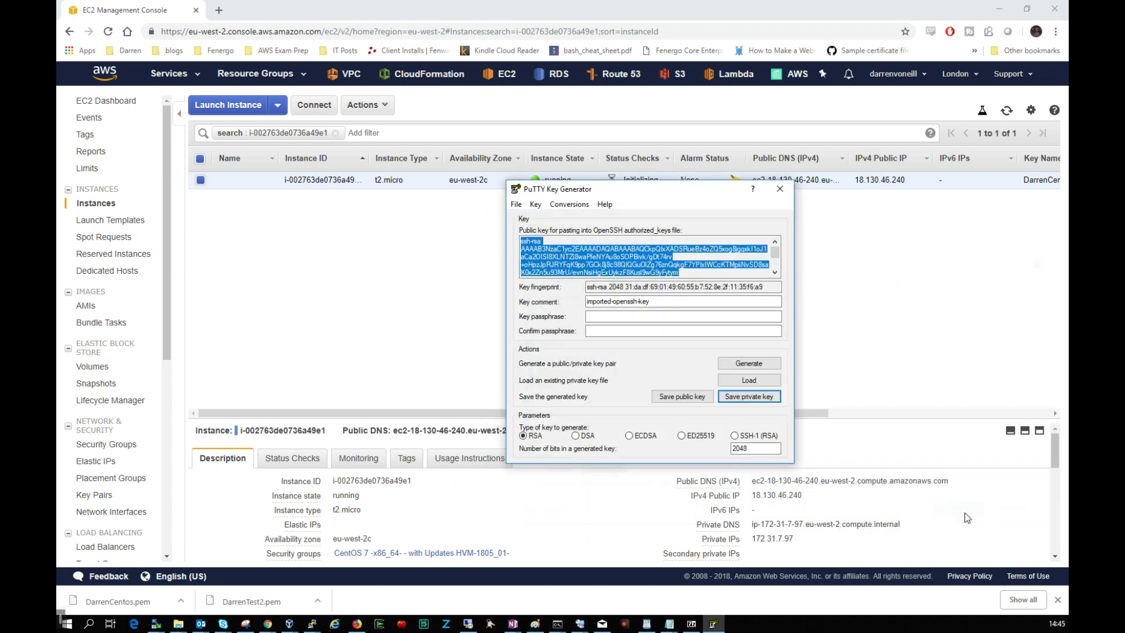
click(781, 189)
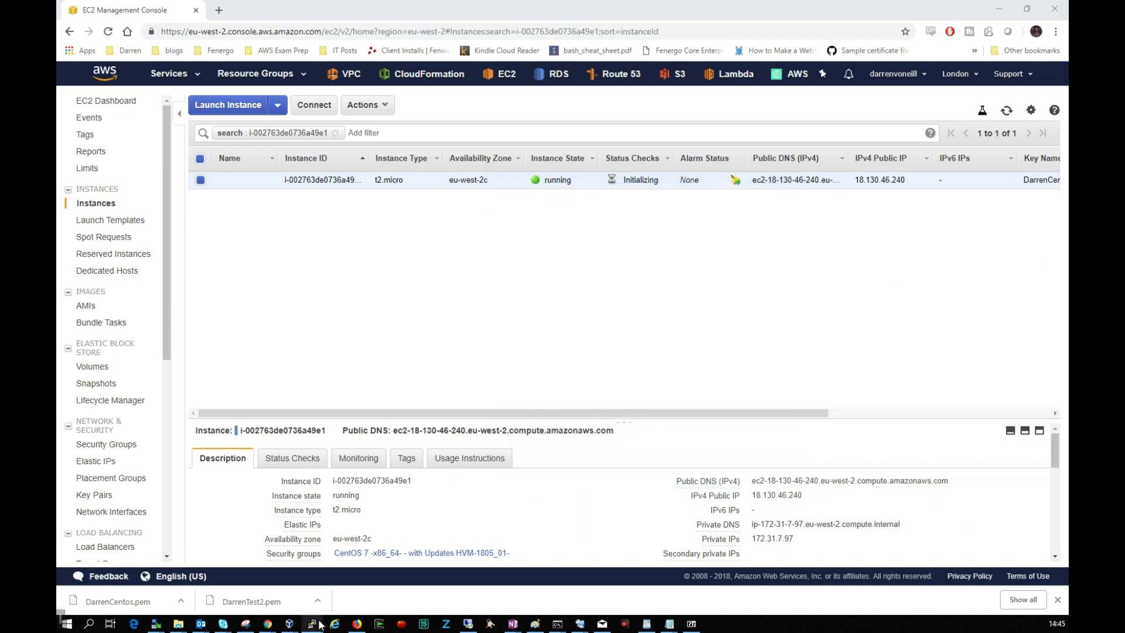
mouse_move(303, 560)
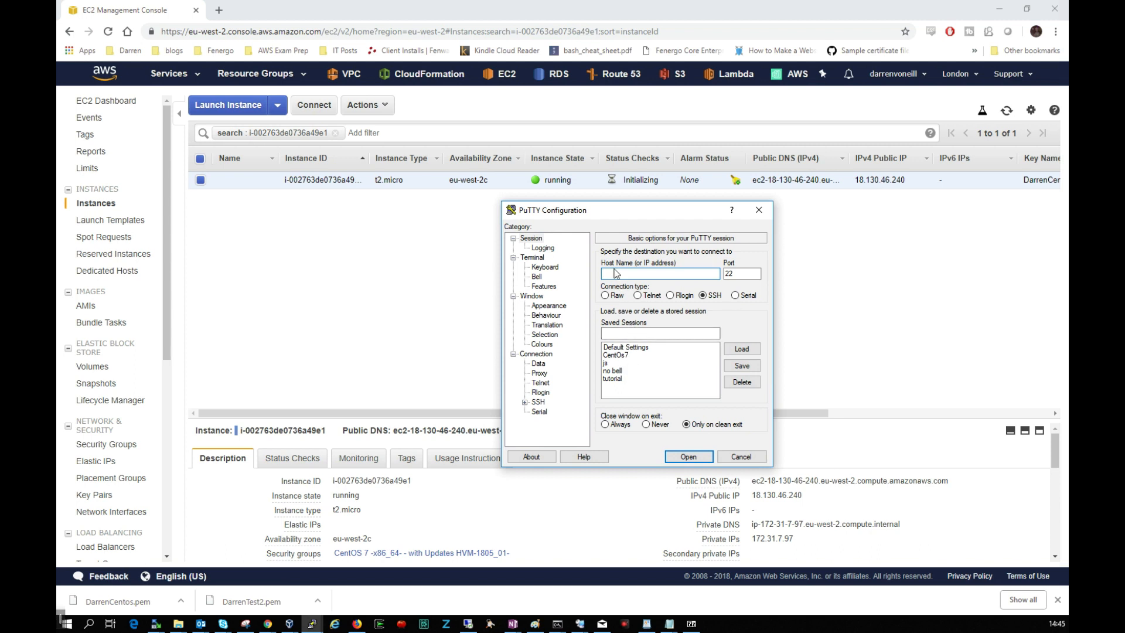
- Set host 18.130.46.240 and choose DarrenCent01.ppk under Connection > SSH > Auth
text(18.130.46.240)
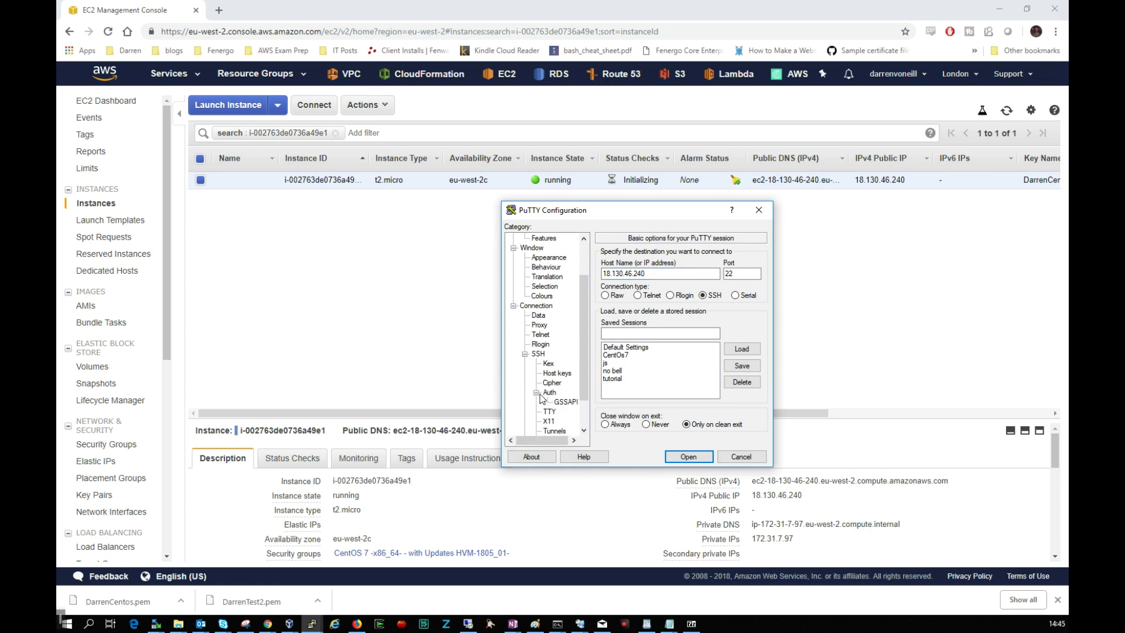
click(548, 392)
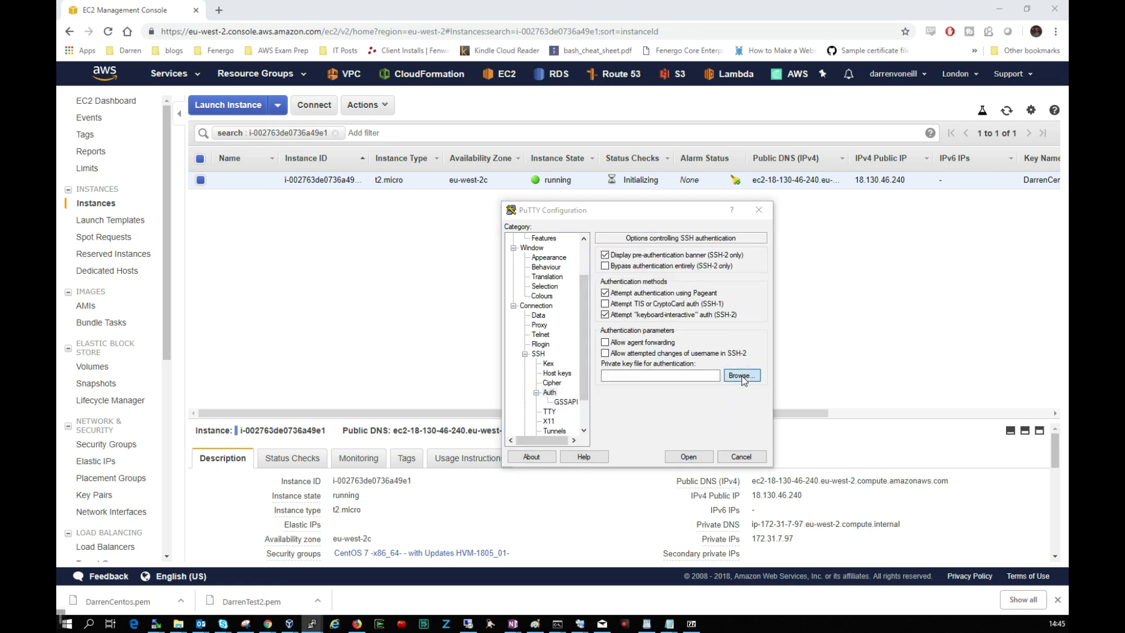
click(741, 375)
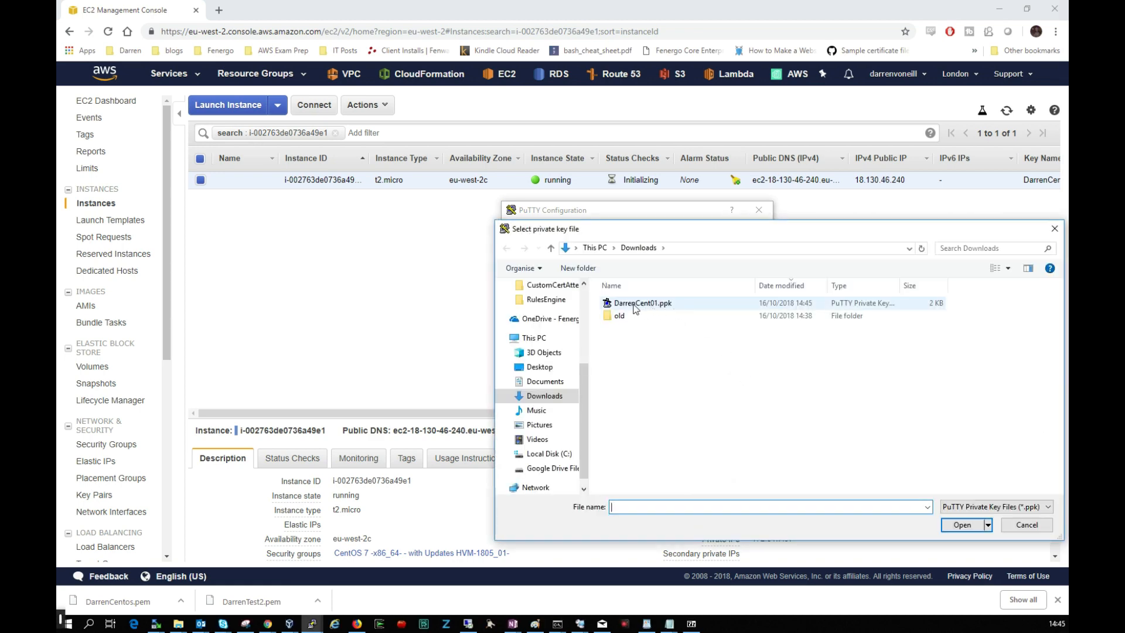
click(643, 303)
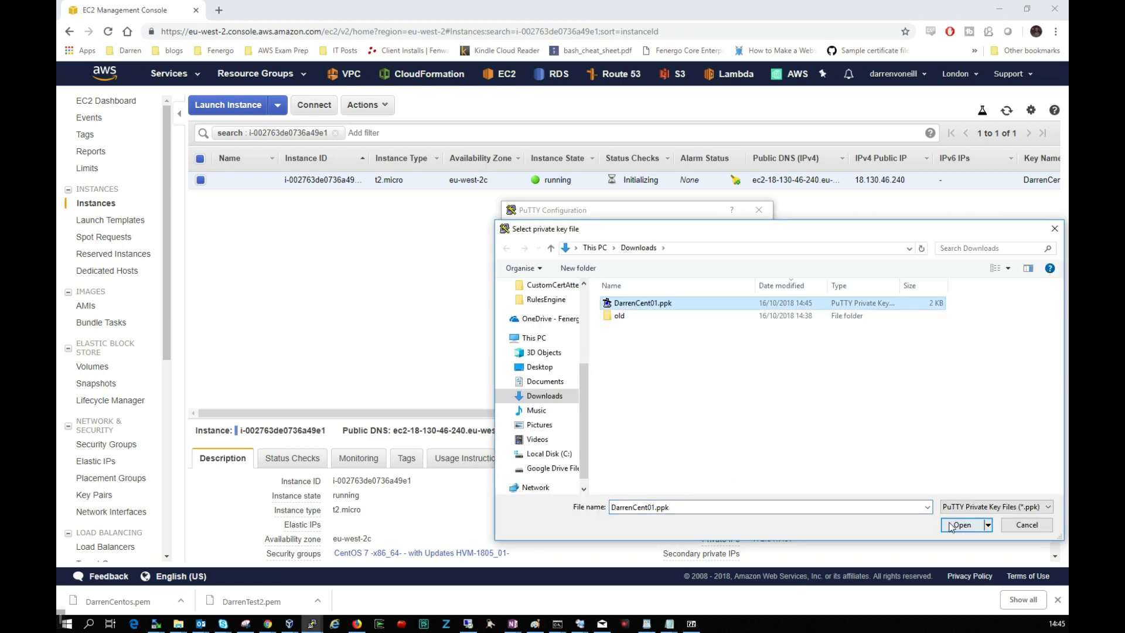
click(962, 524)
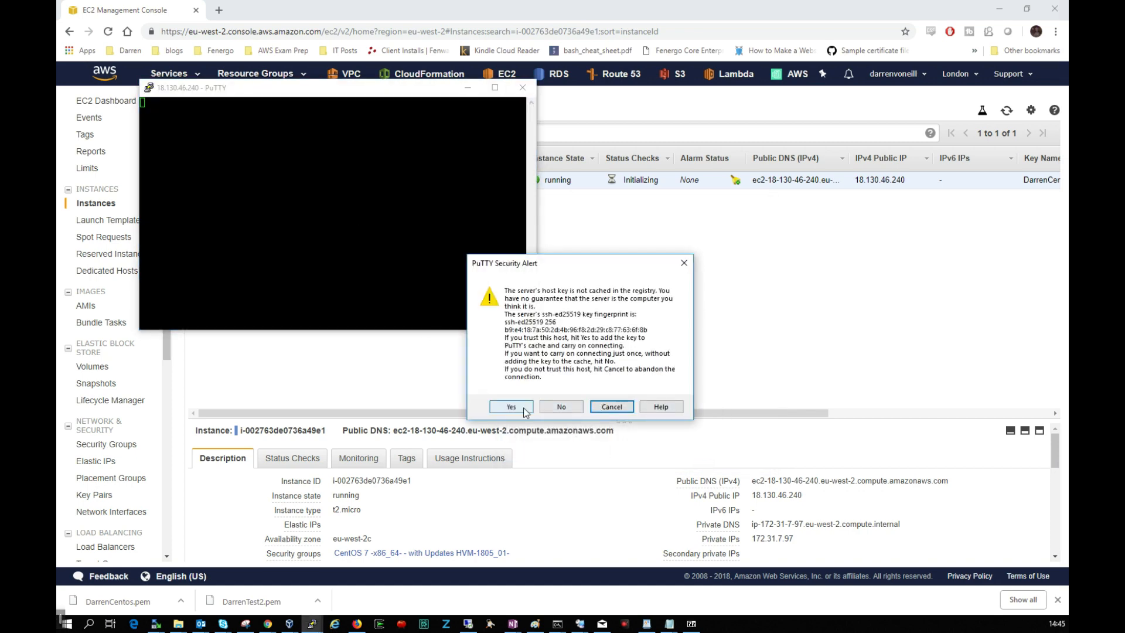
- Trust the server's host key and log in as centos at the SSH prompt
click(511, 407)
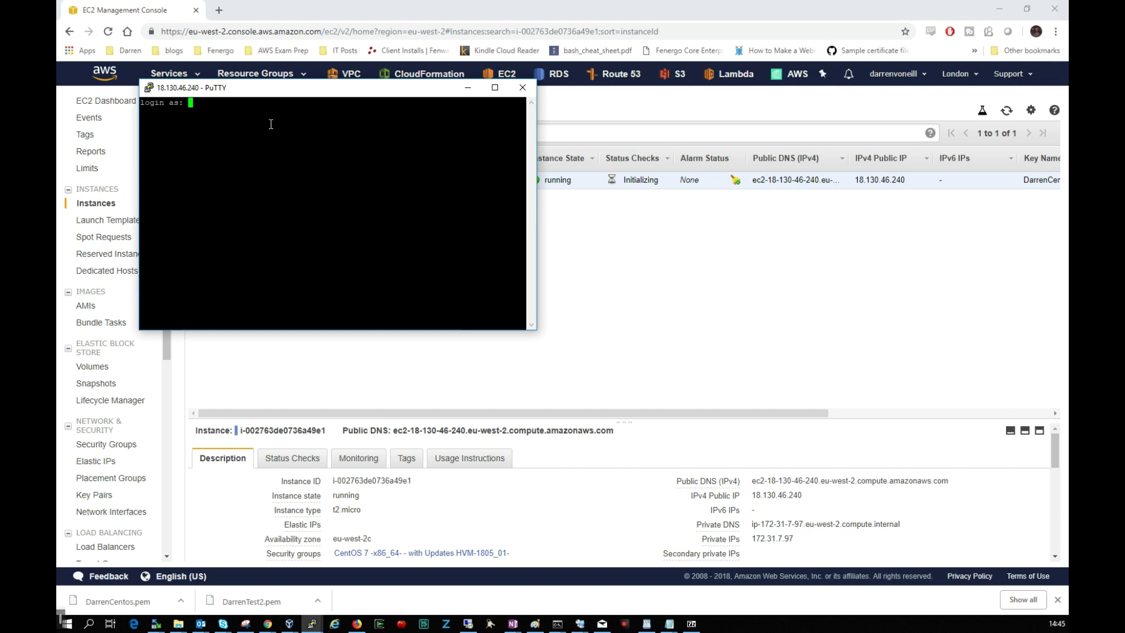
text(centos)
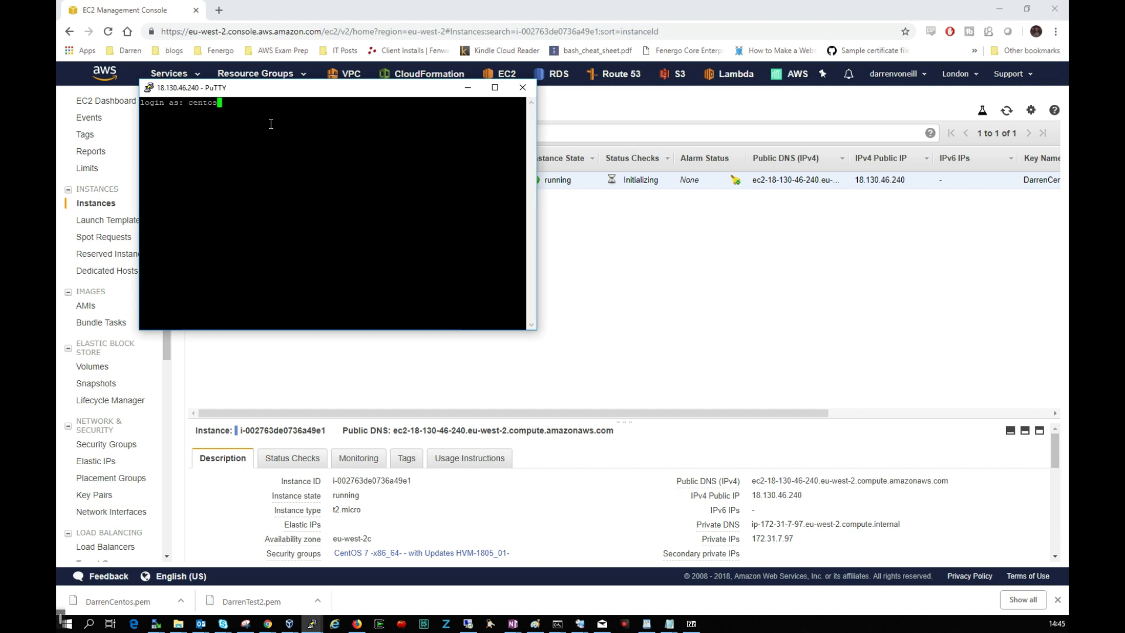